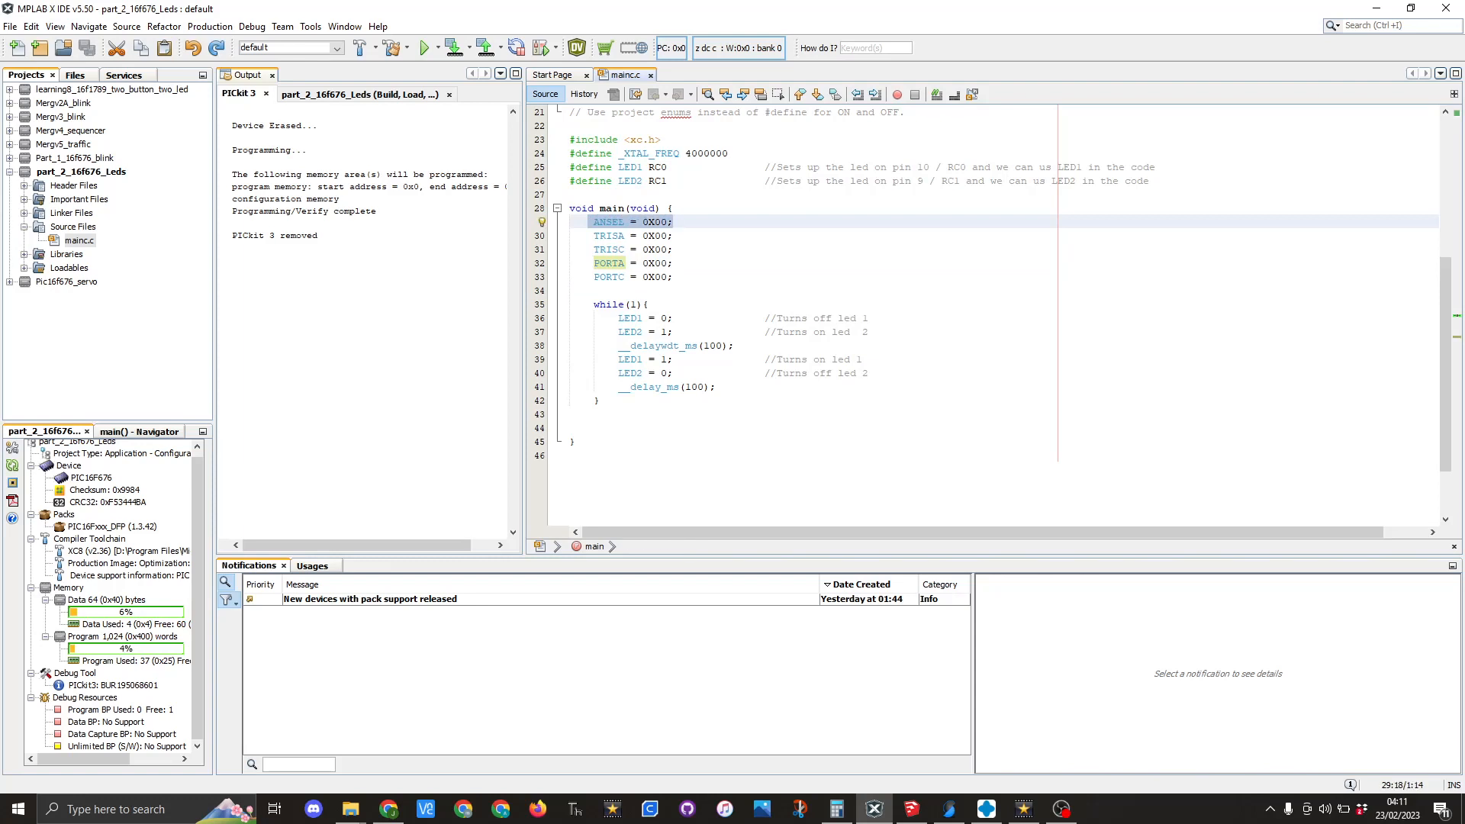
Review the ANSEL = 0X00 line in main.c, then switch to the MERG wiki's ANSEL notes in Chrome.
{"action": "left_click", "coordinate": [674, 222]}
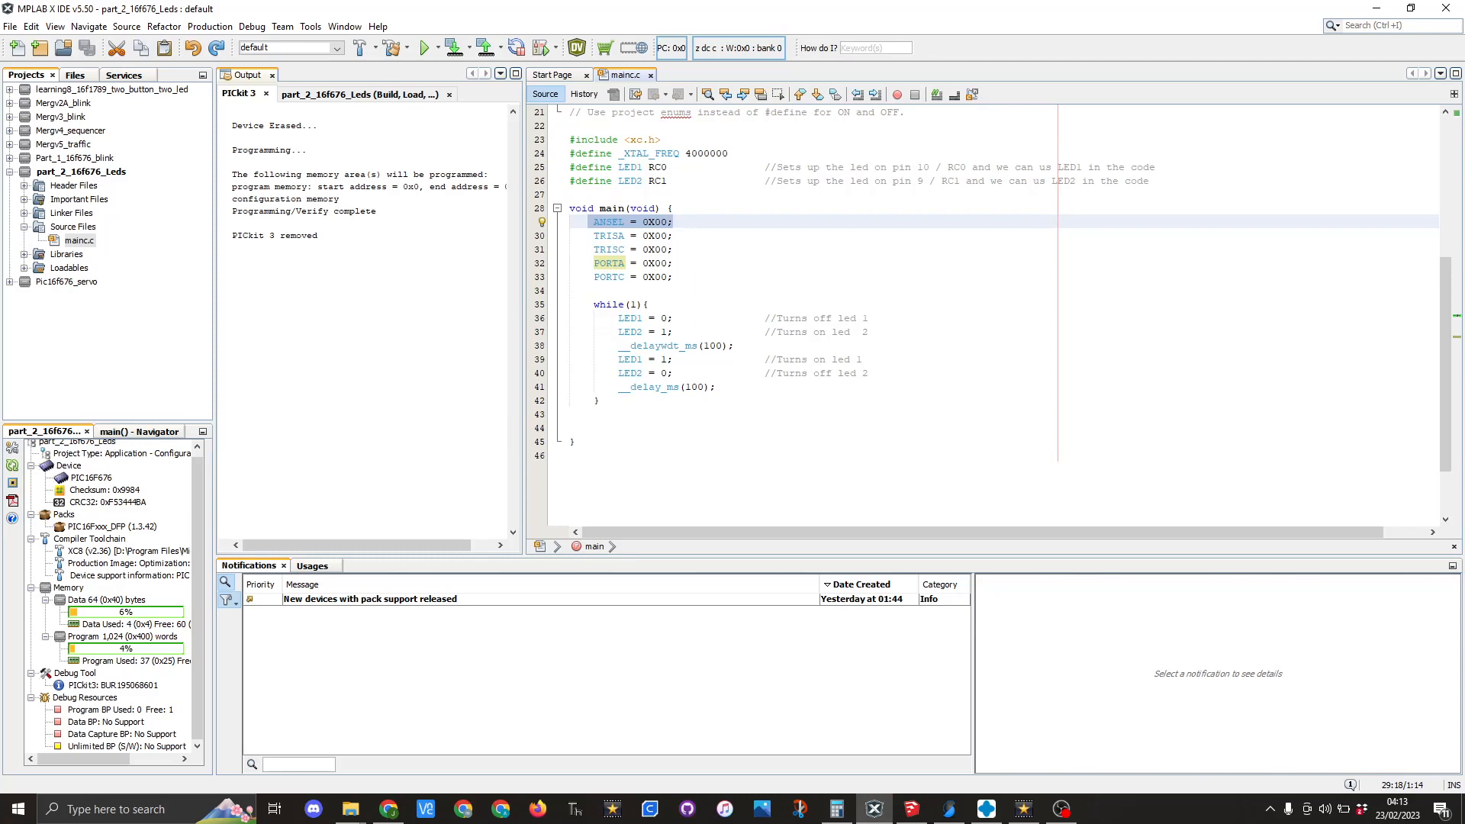
{"action": "left_click", "coordinate": [674, 222]}
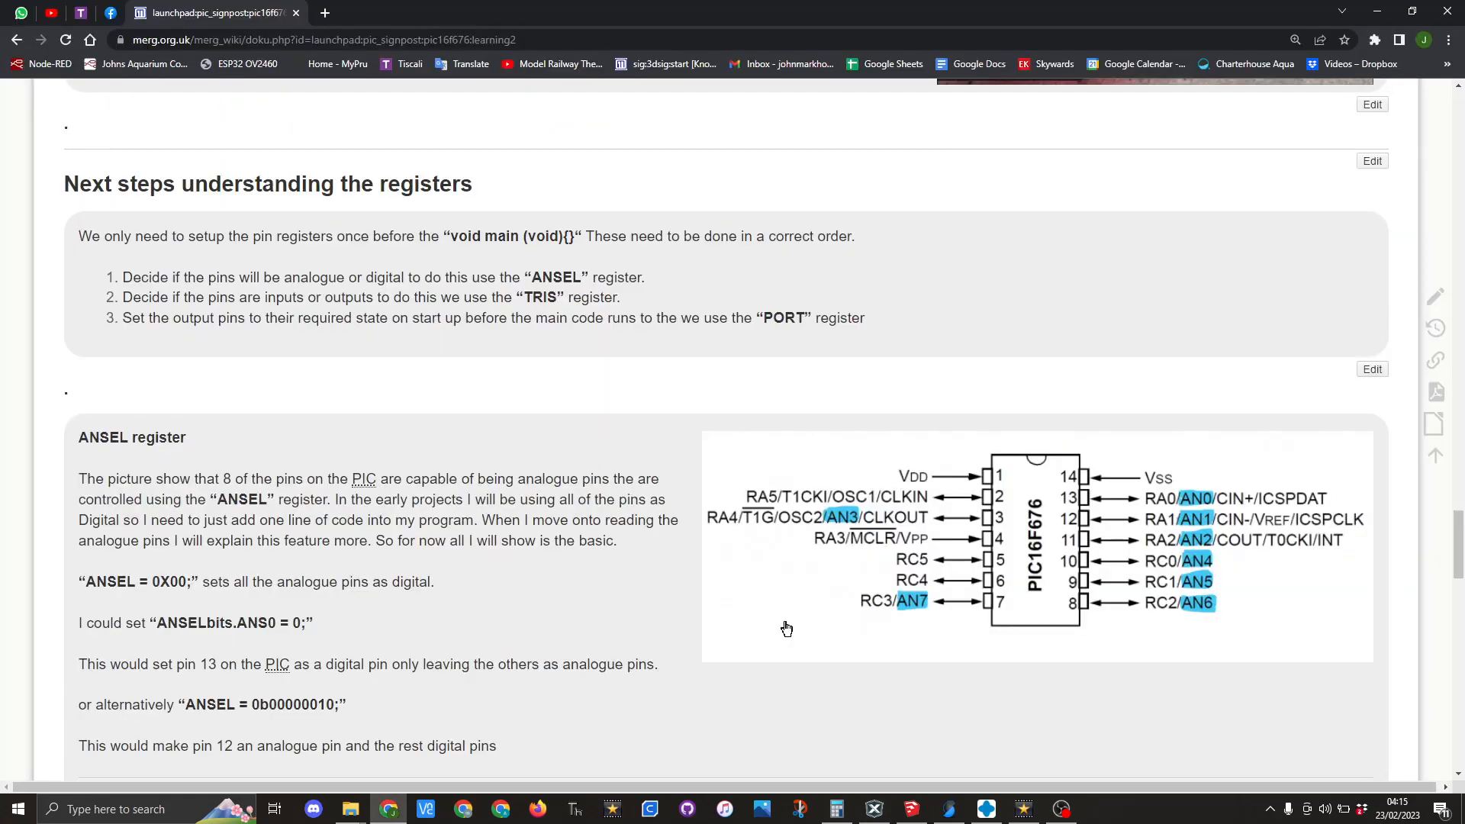
{"action": "mouse_move", "coordinate": [790, 624]}
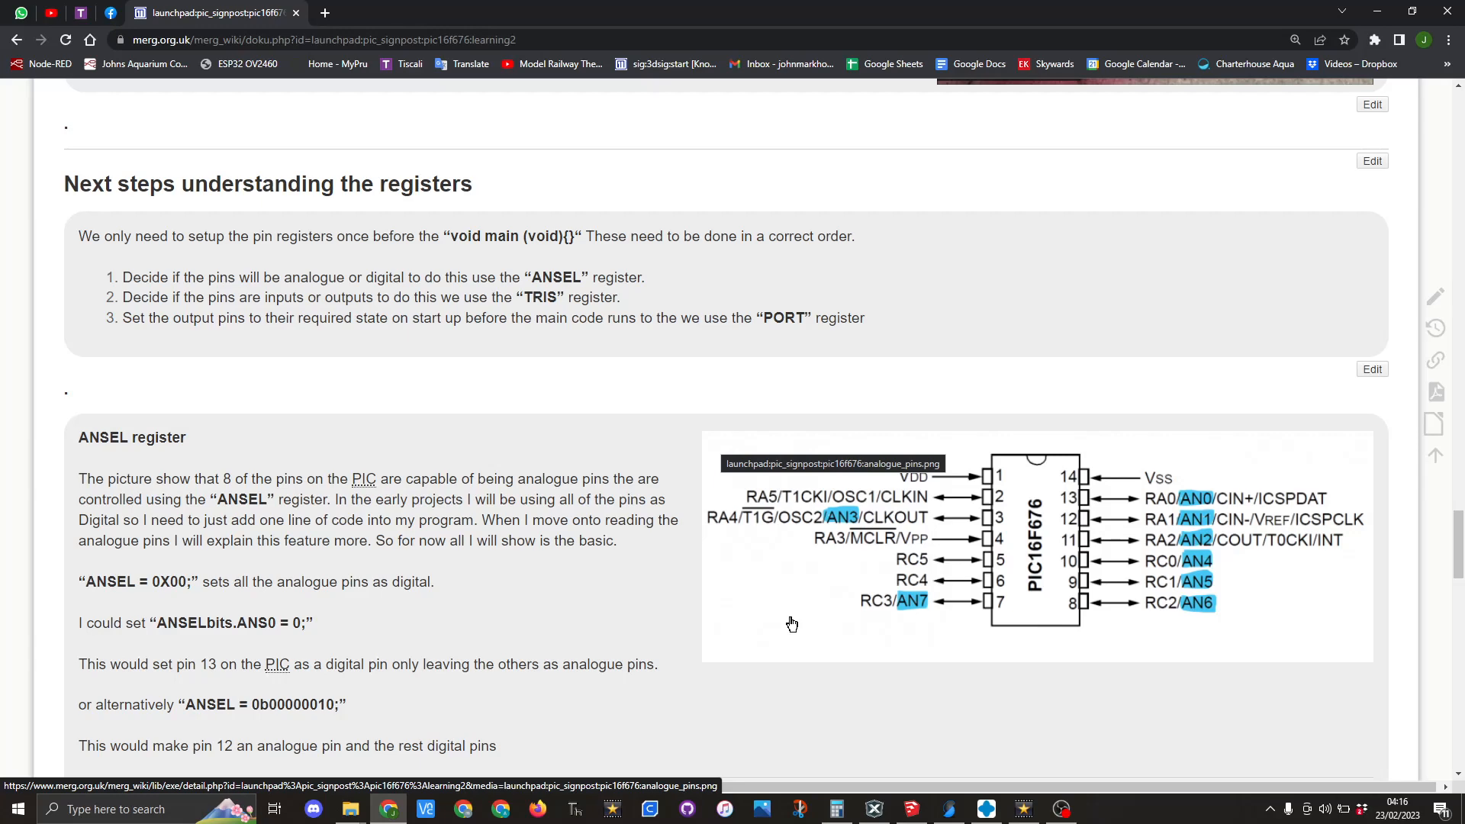
Scroll to datasheet Table 2-2 for ANSEL, then bring up the Calc binary-to-hex sheet.
{"action": "scroll", "scroll_direction": "down", "scroll_amount": 3}
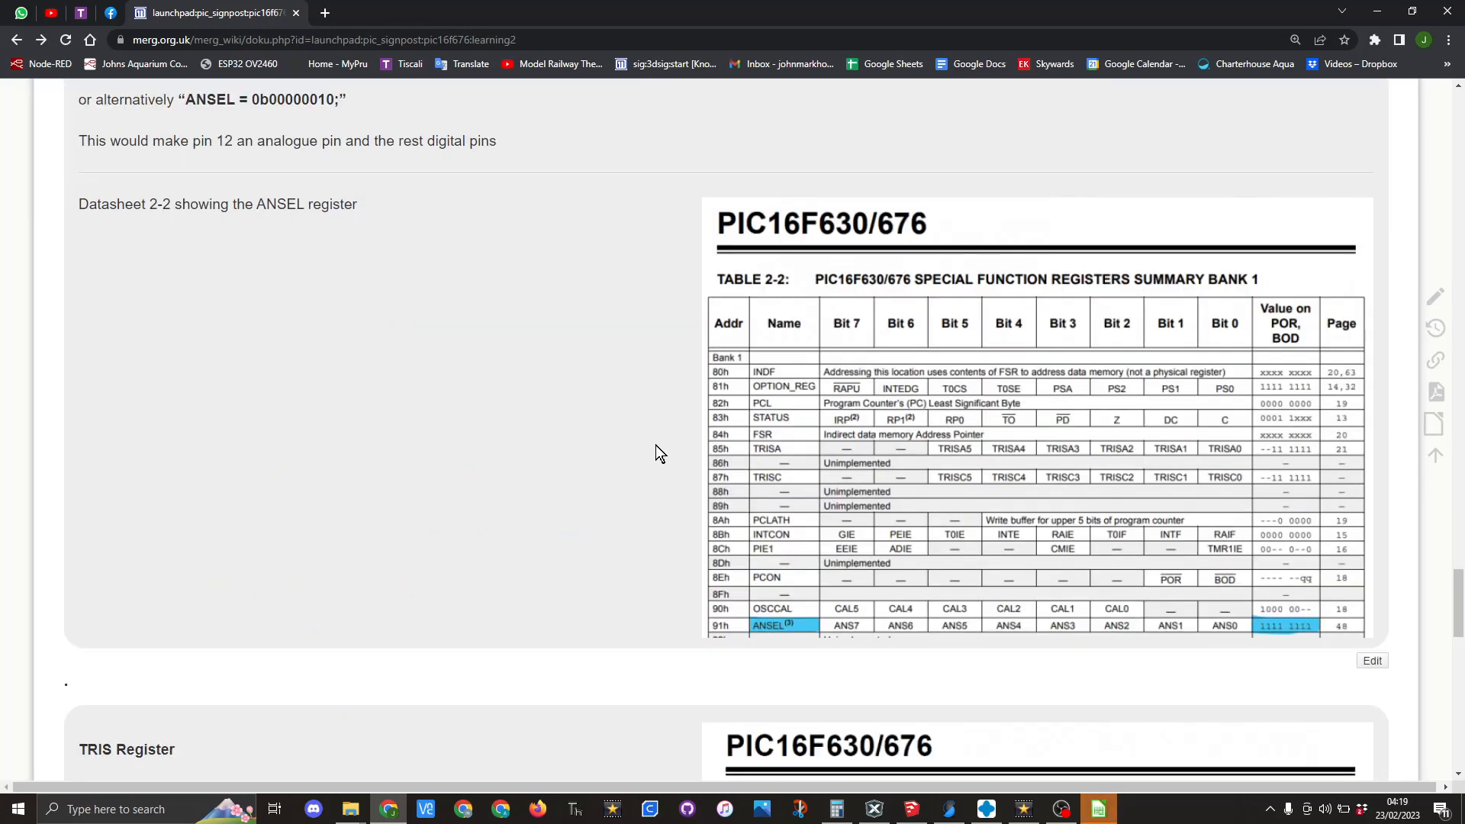
{"action": "mouse_move", "coordinate": [626, 377]}
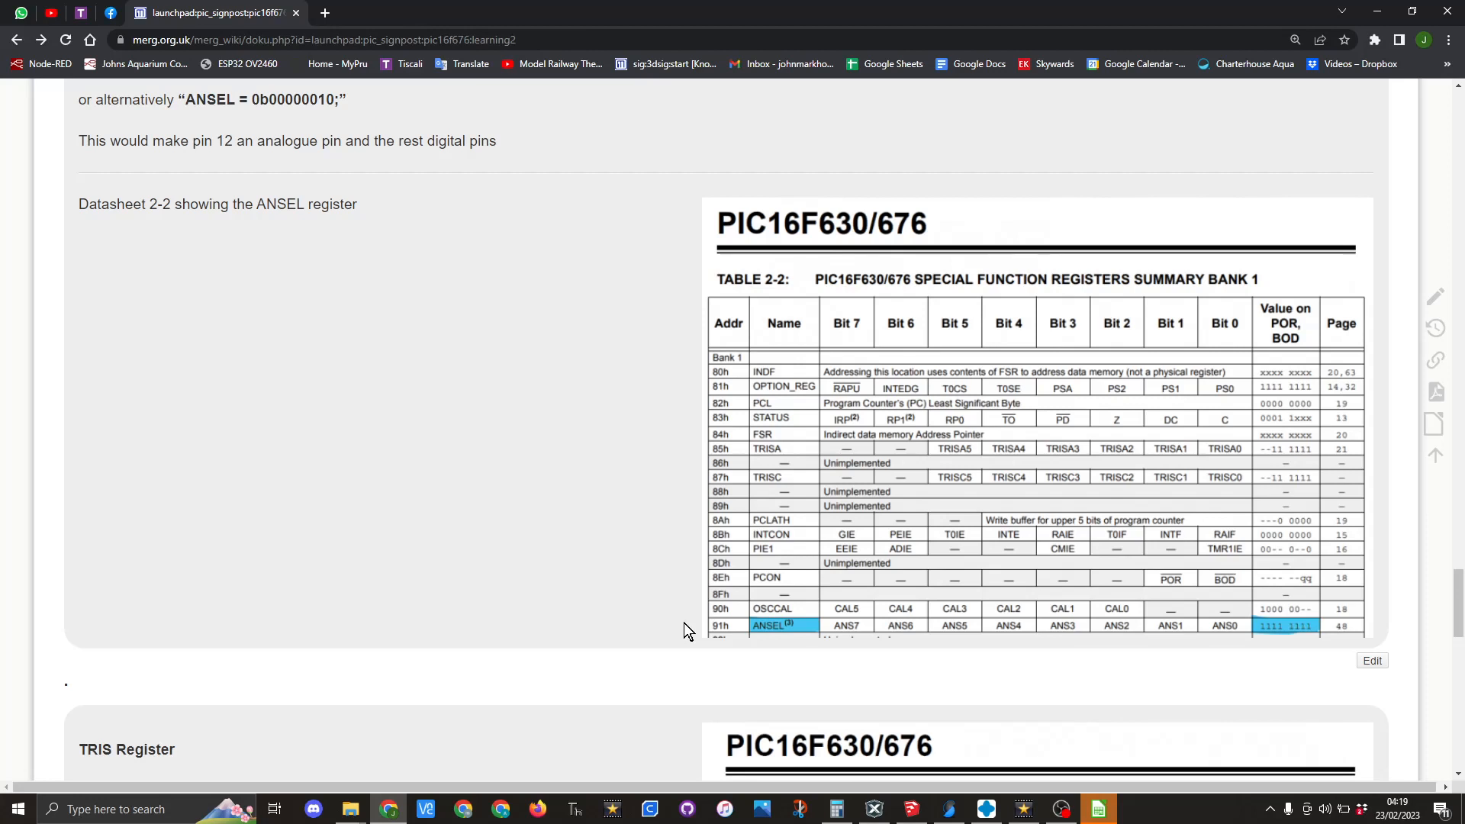
{"action": "mouse_move", "coordinate": [1277, 274]}
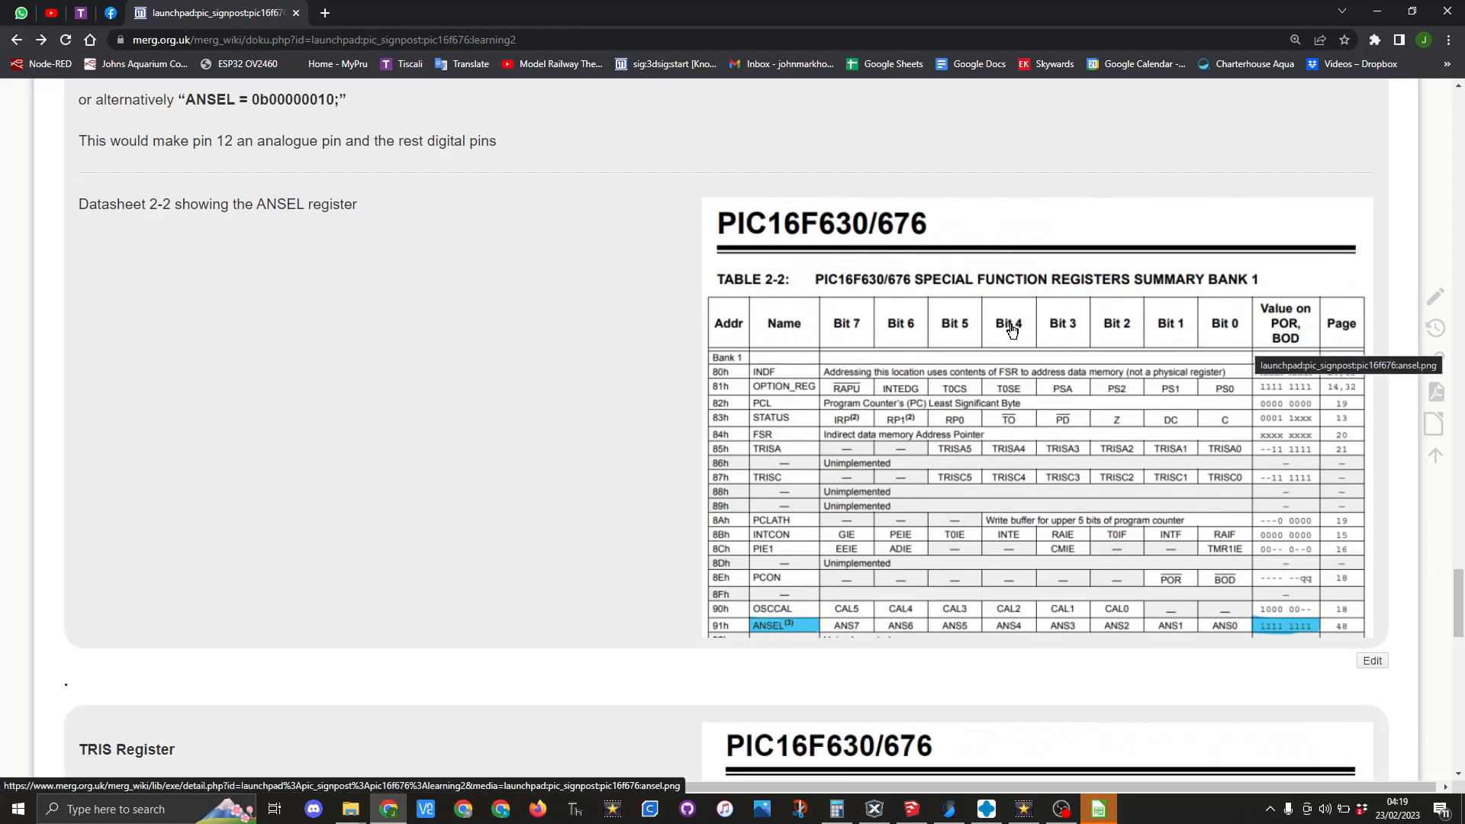
{"action": "mouse_move", "coordinate": [1278, 707]}
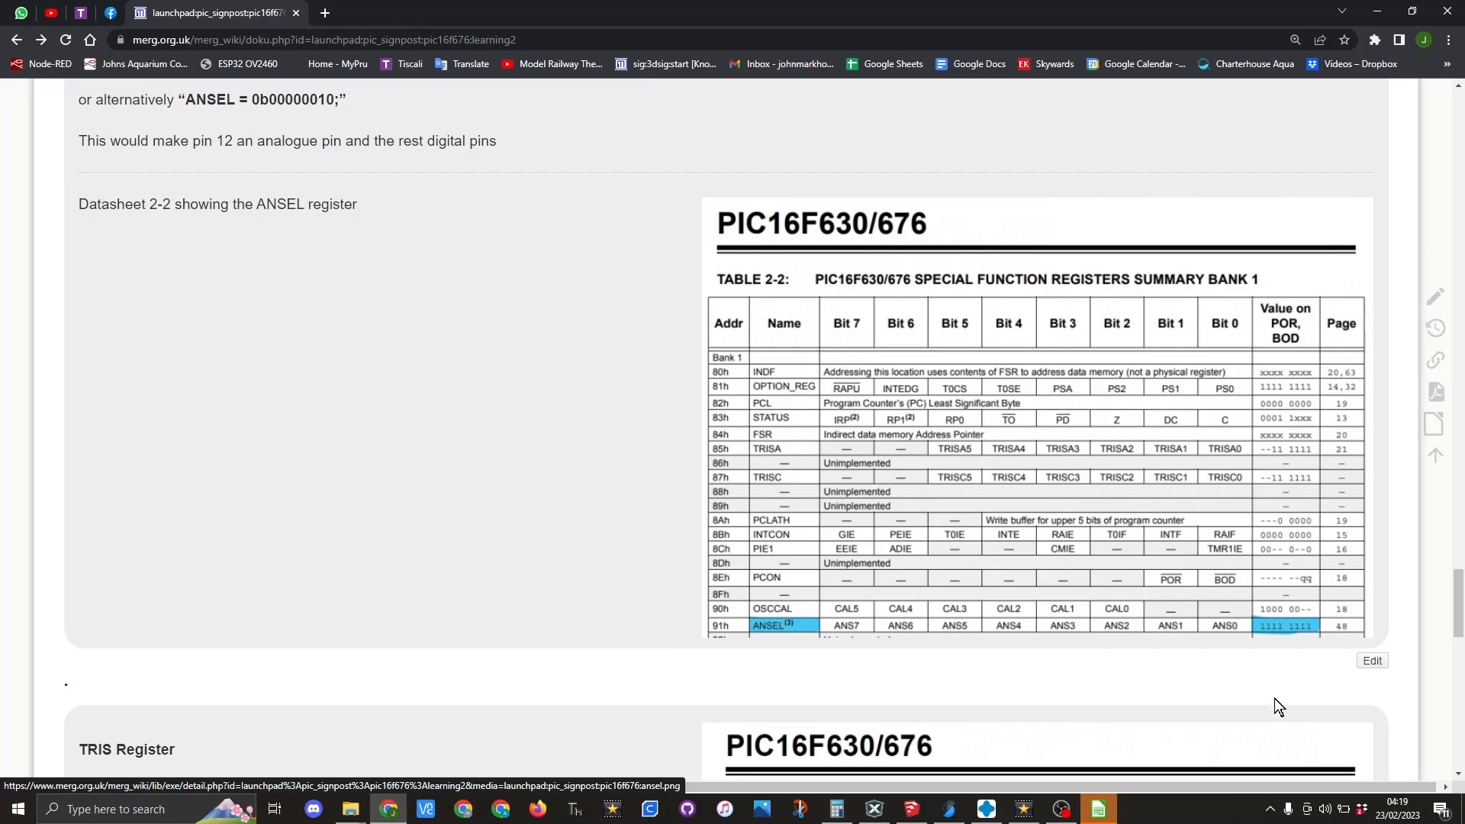
{"action": "mouse_move", "coordinate": [1269, 633]}
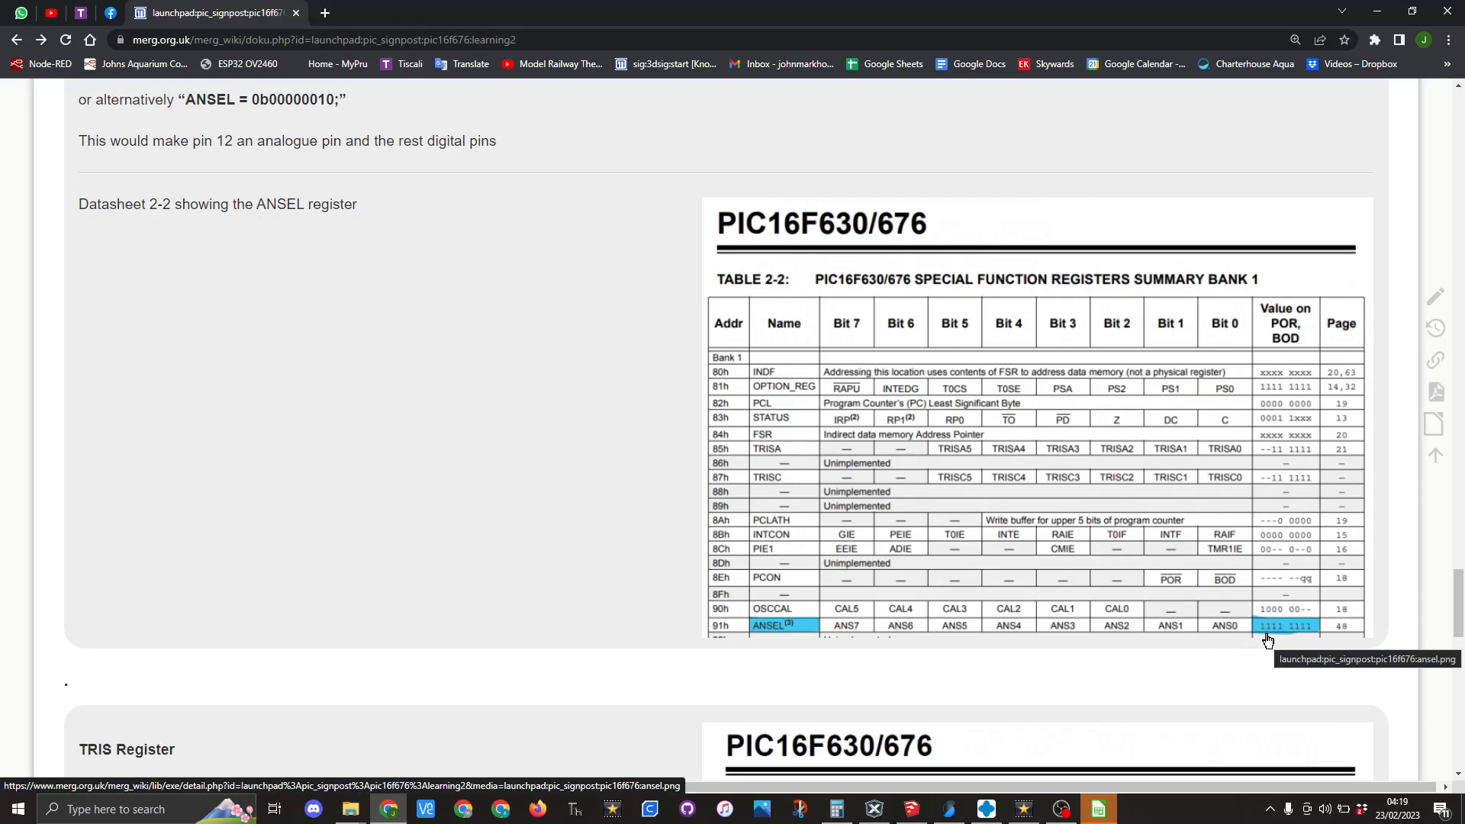
{"action": "mouse_move", "coordinate": [1269, 641]}
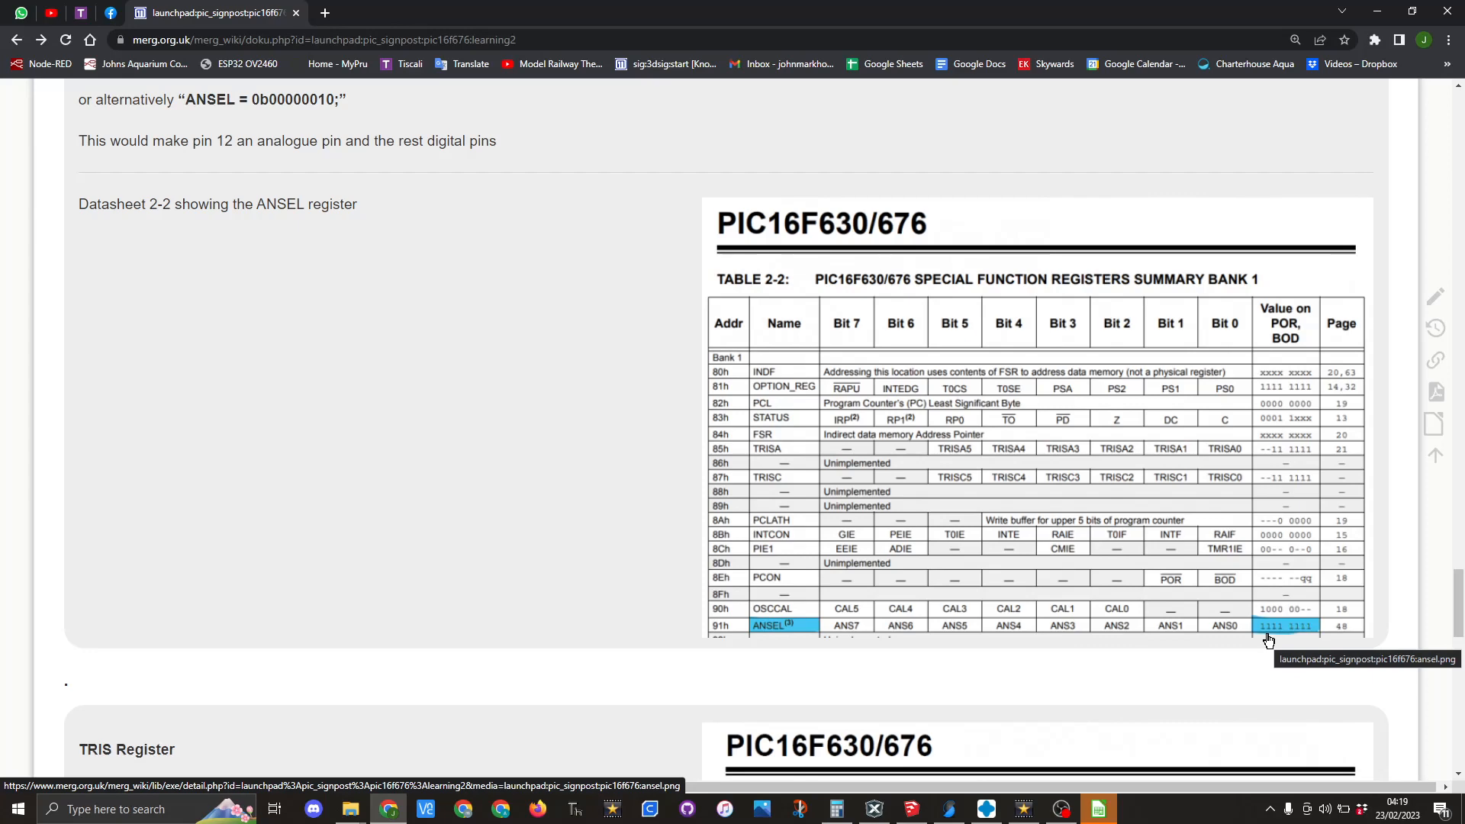
{"action": "left_click", "coordinate": [1099, 809]}
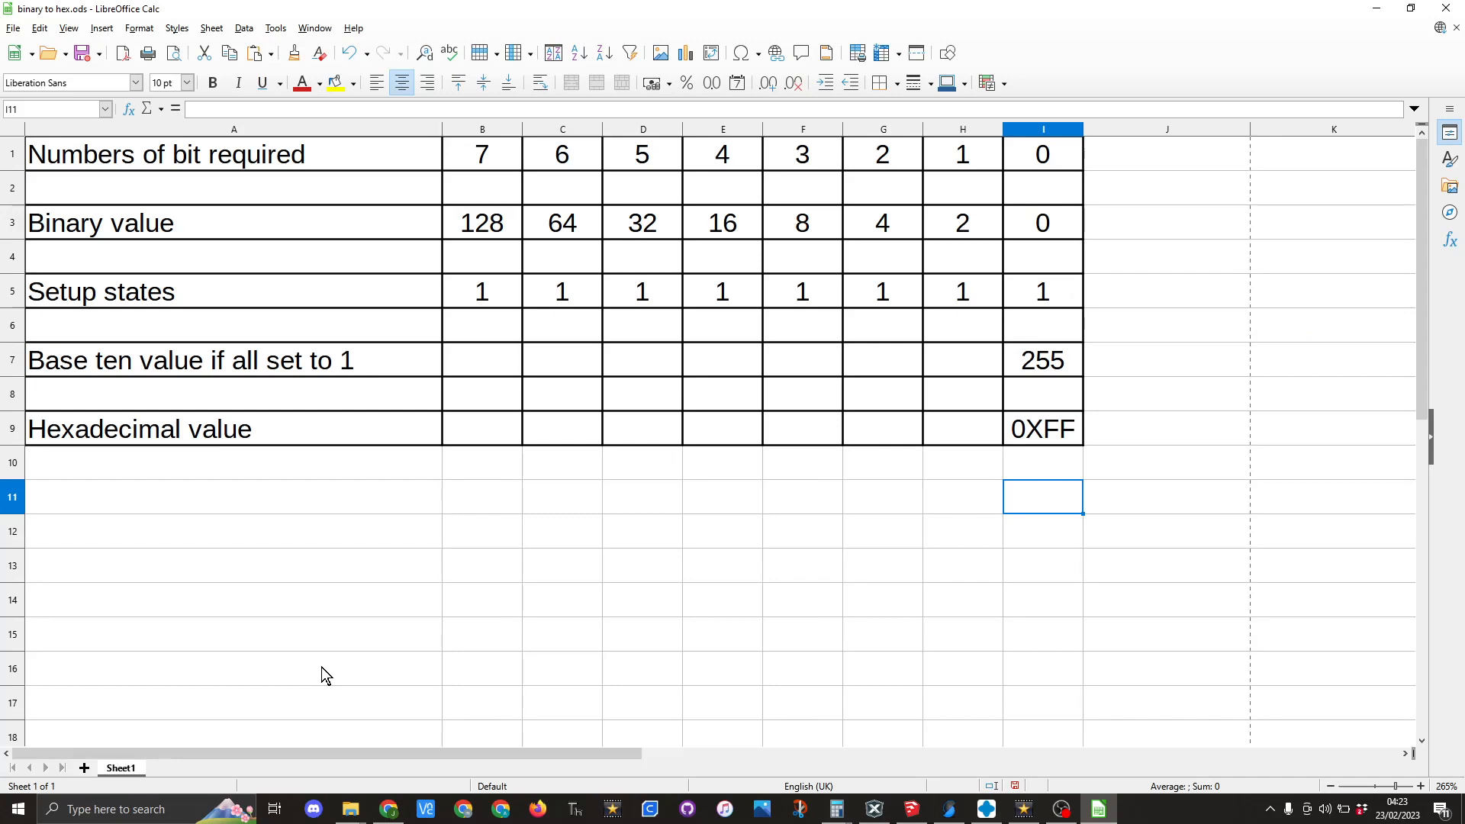
{"action": "mouse_move", "coordinate": [1112, 133]}
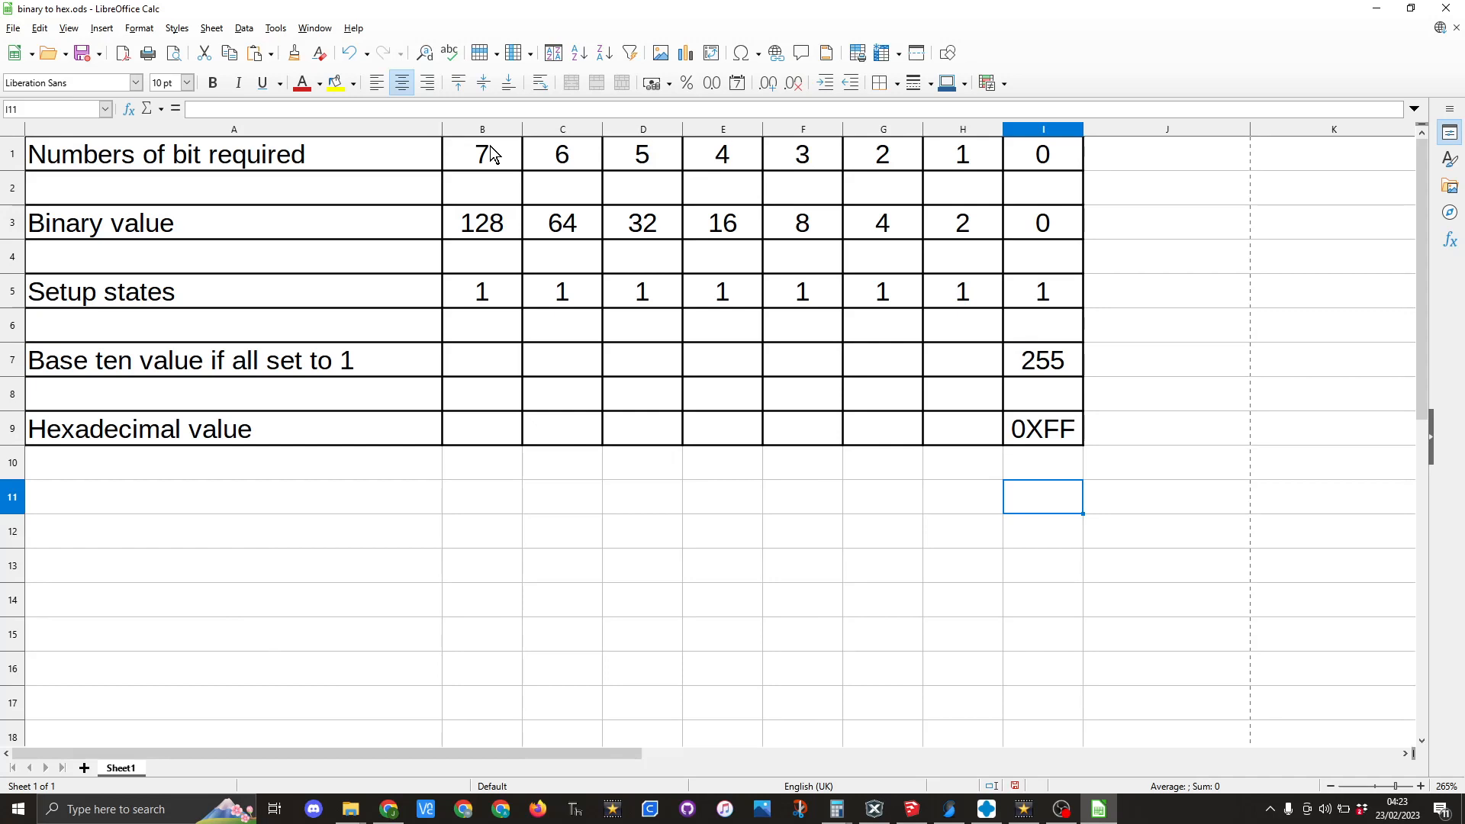
{"action": "mouse_move", "coordinate": [1050, 236]}
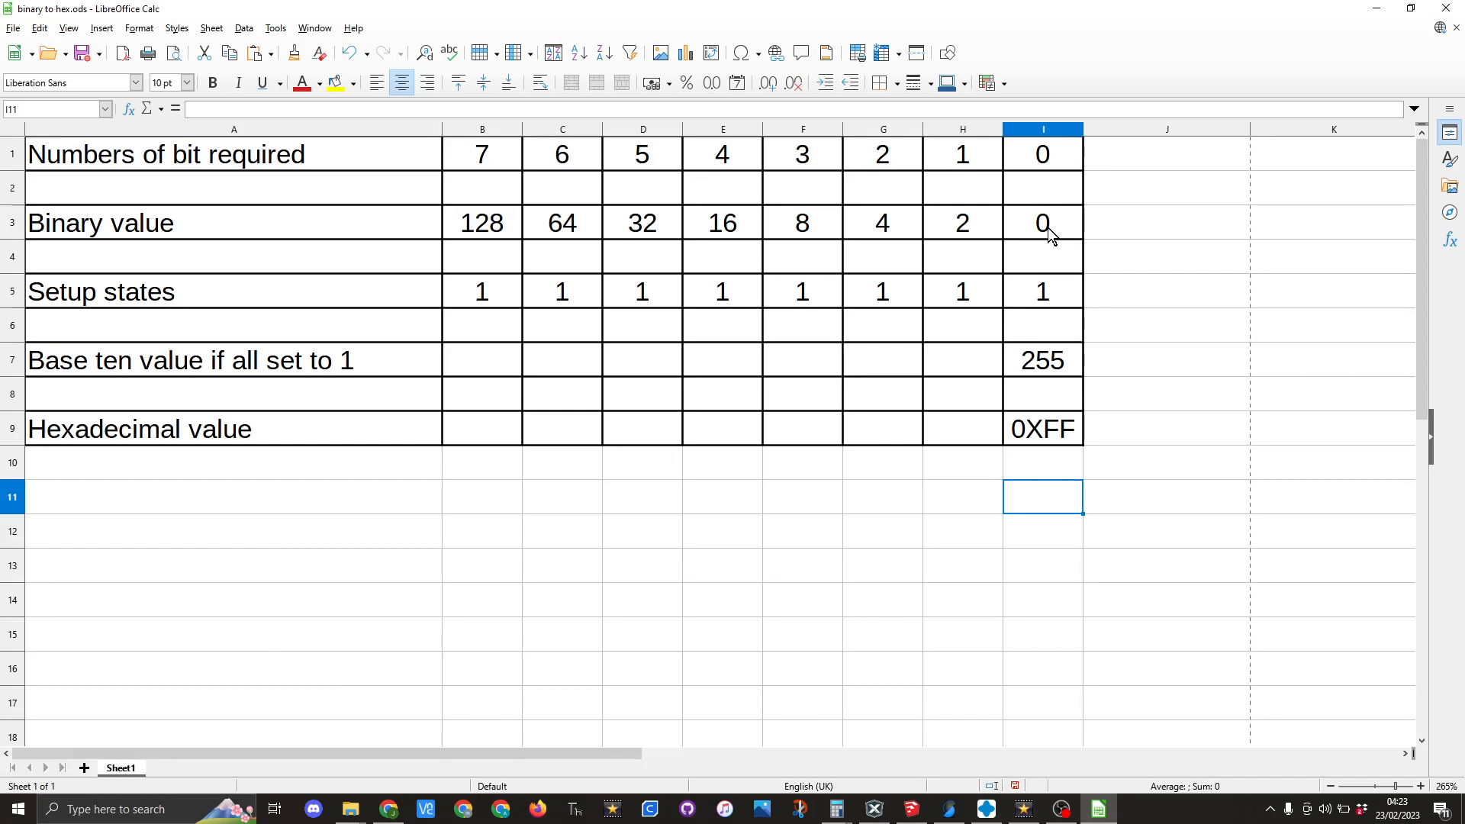
{"action": "mouse_move", "coordinate": [999, 237]}
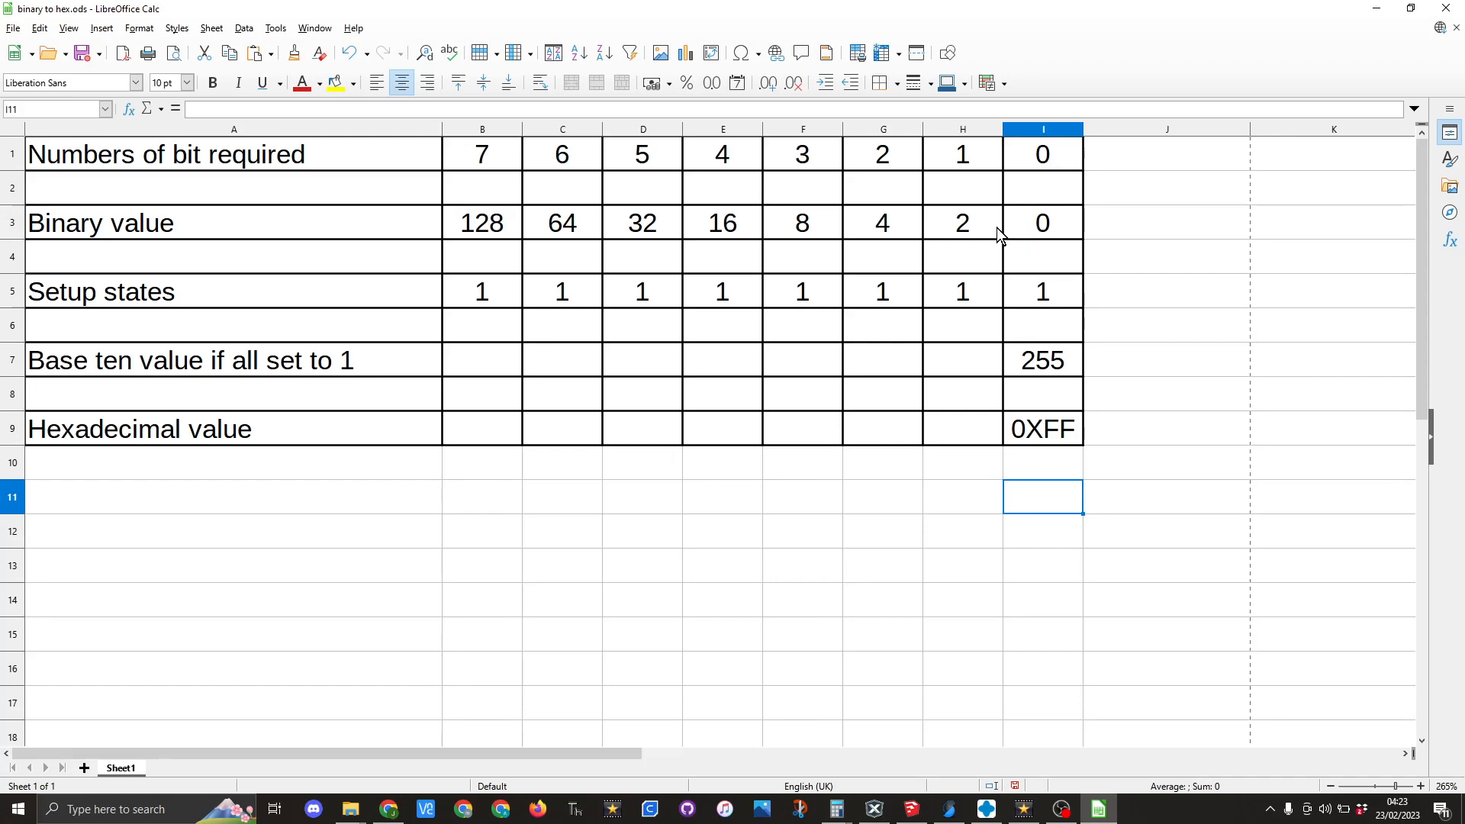
{"action": "mouse_move", "coordinate": [478, 237]}
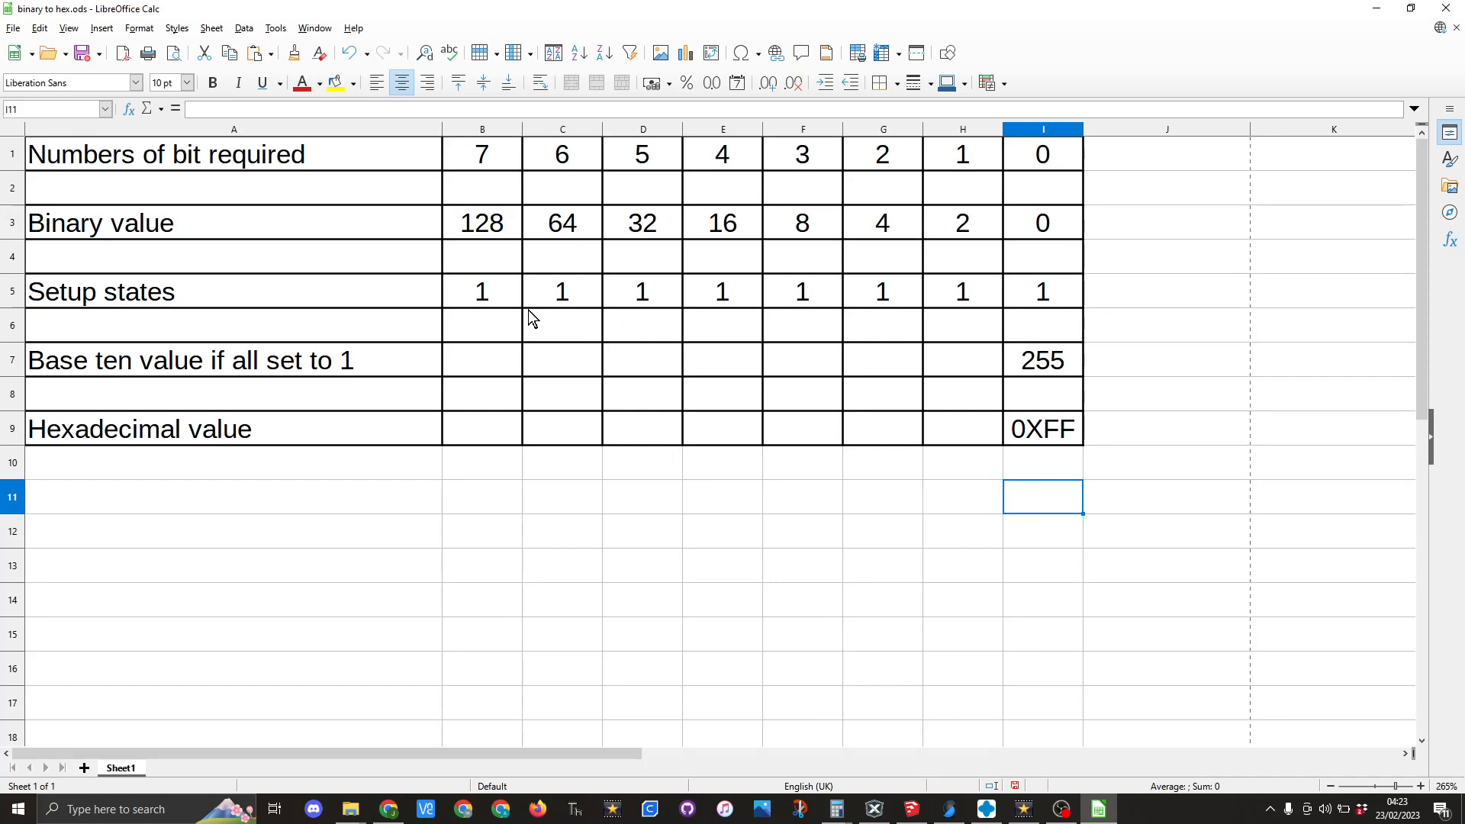
{"action": "mouse_move", "coordinate": [433, 382]}
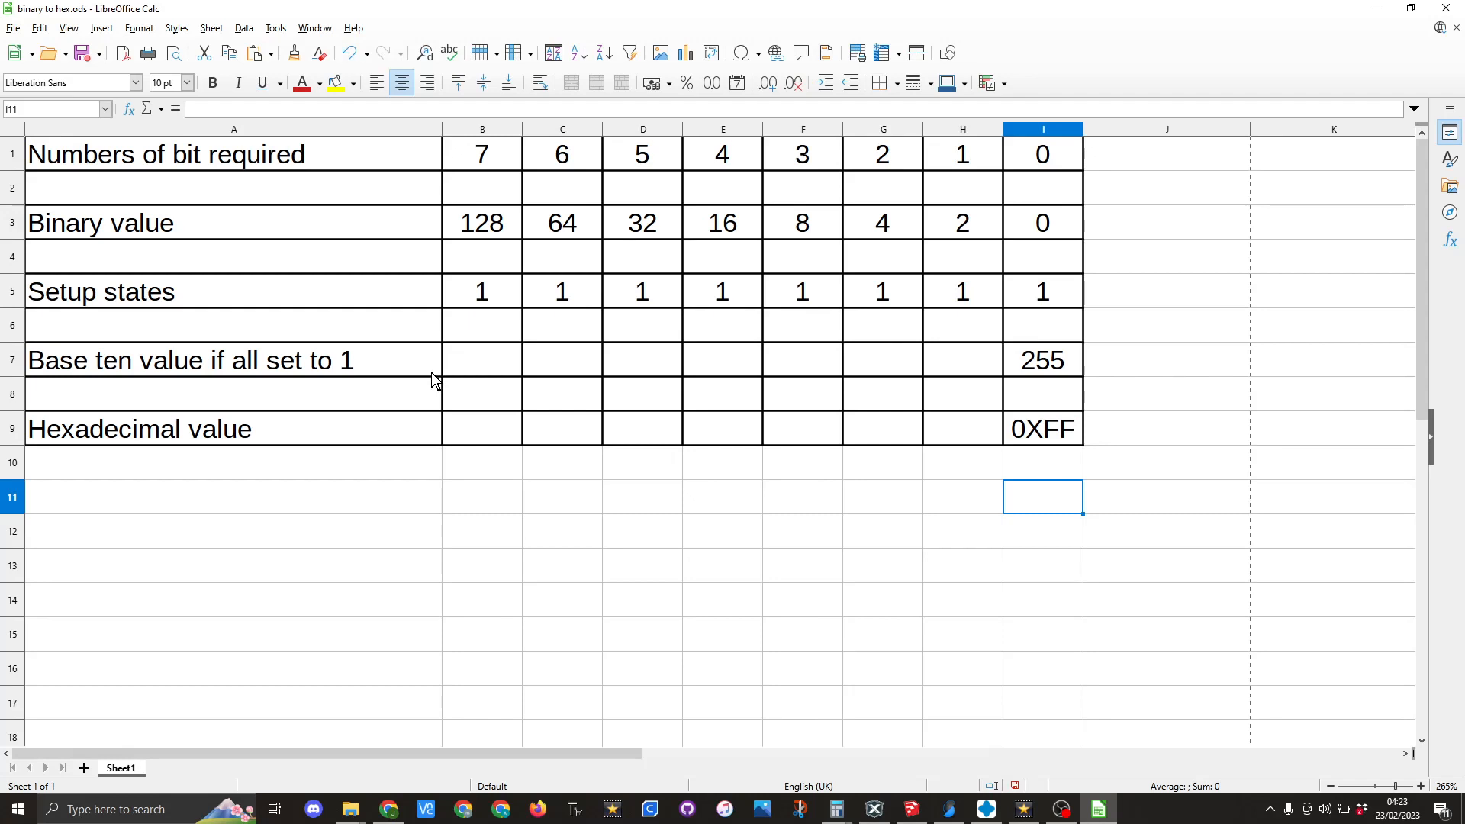
{"action": "mouse_move", "coordinate": [1073, 392]}
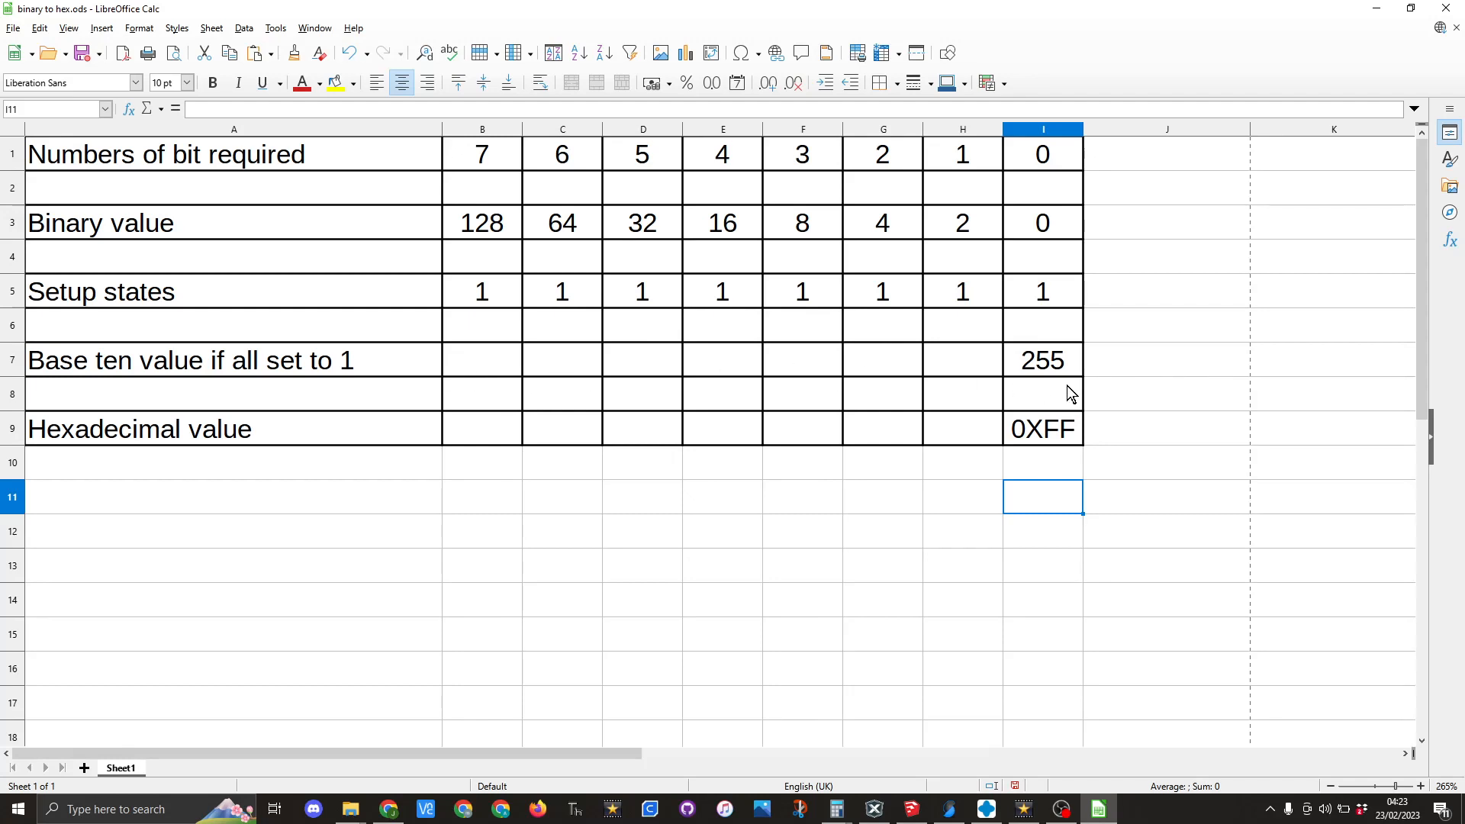
{"action": "mouse_move", "coordinate": [397, 442]}
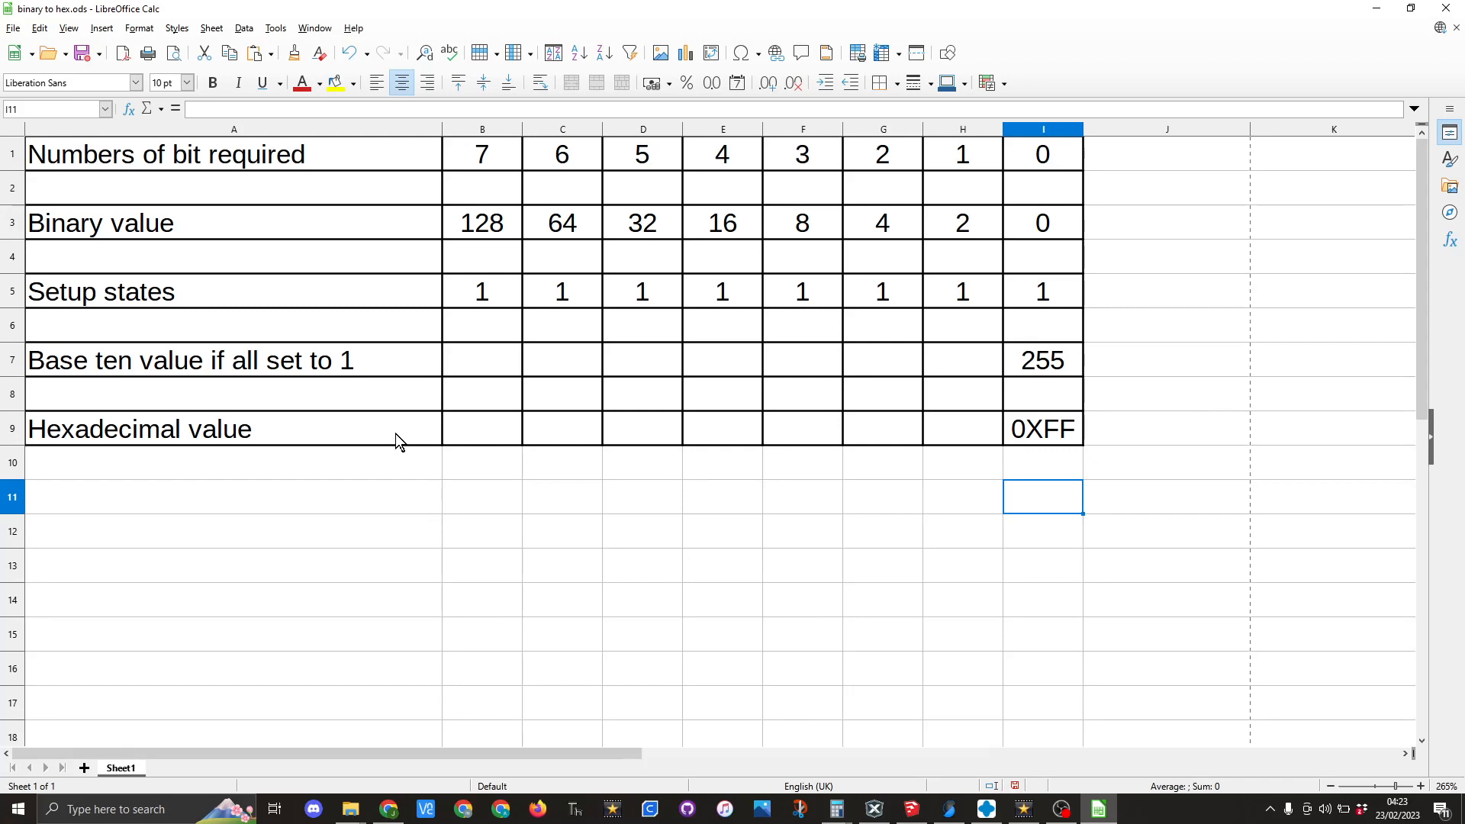
{"action": "mouse_move", "coordinate": [393, 440]}
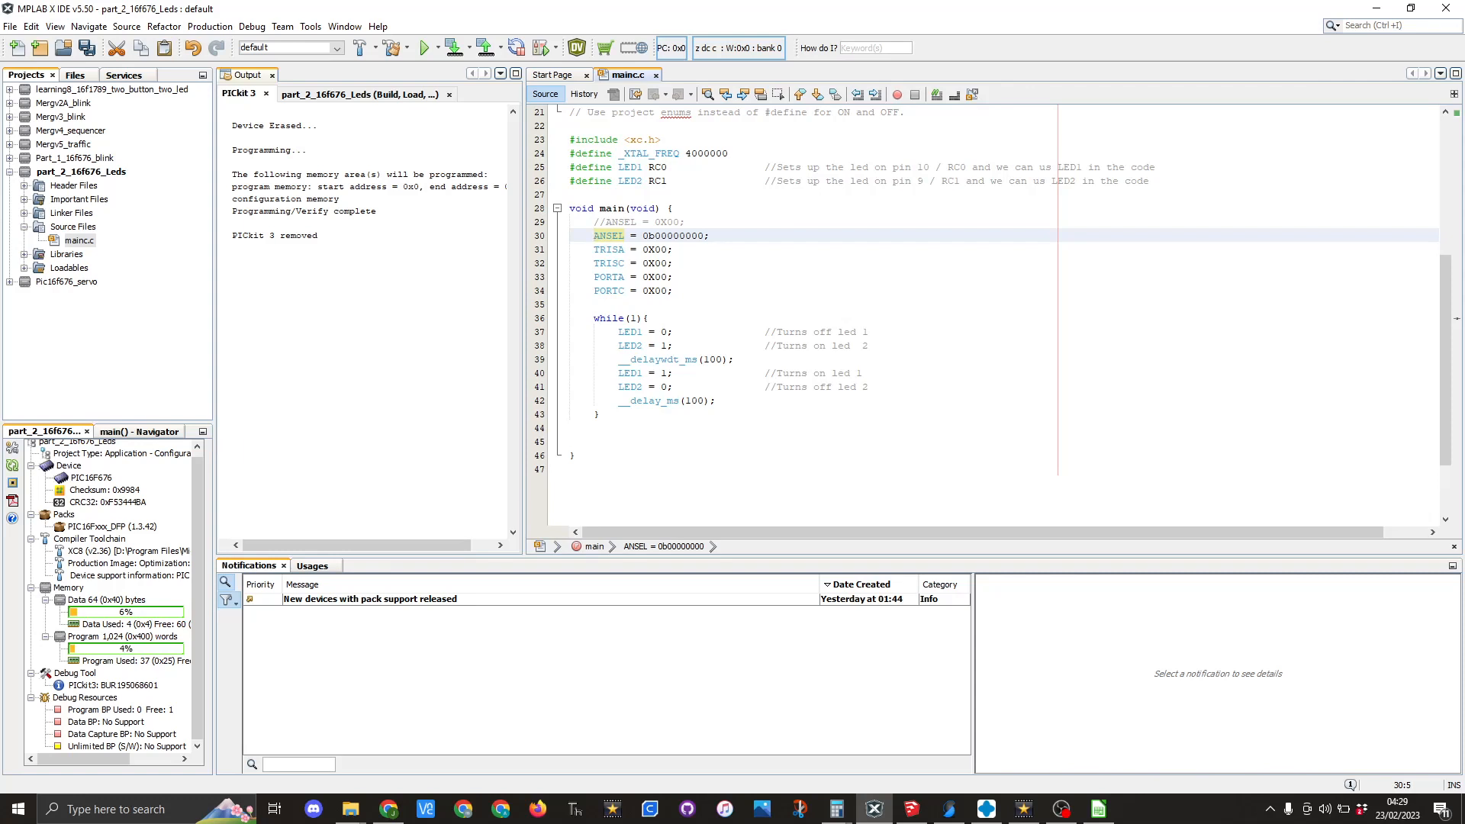
Edit the ANSEL literal on line 30 of main.c to 0b01000001.
{"action": "left_click", "coordinate": [672, 236]}
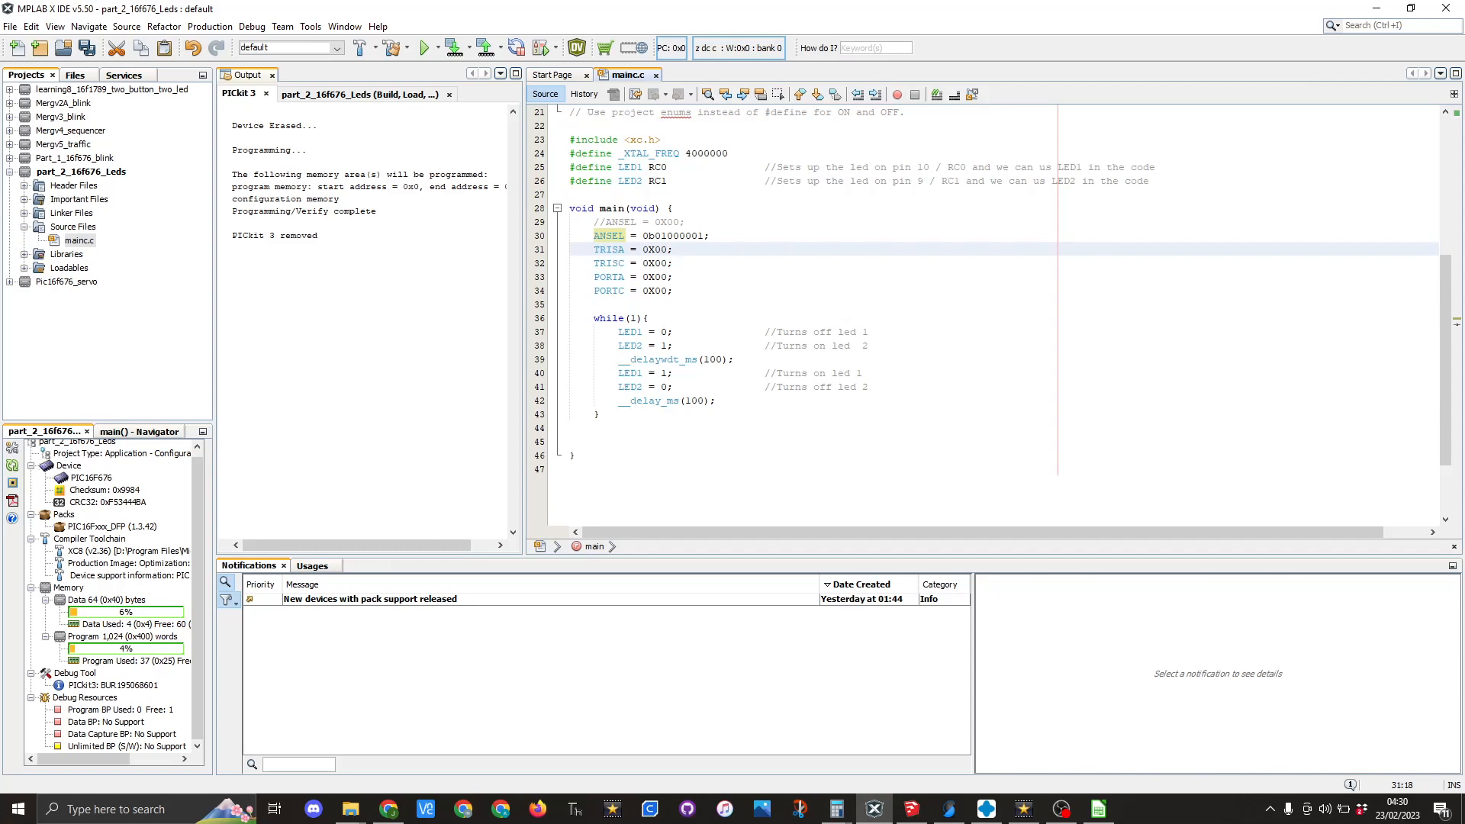
{"action": "left_click", "coordinate": [673, 249]}
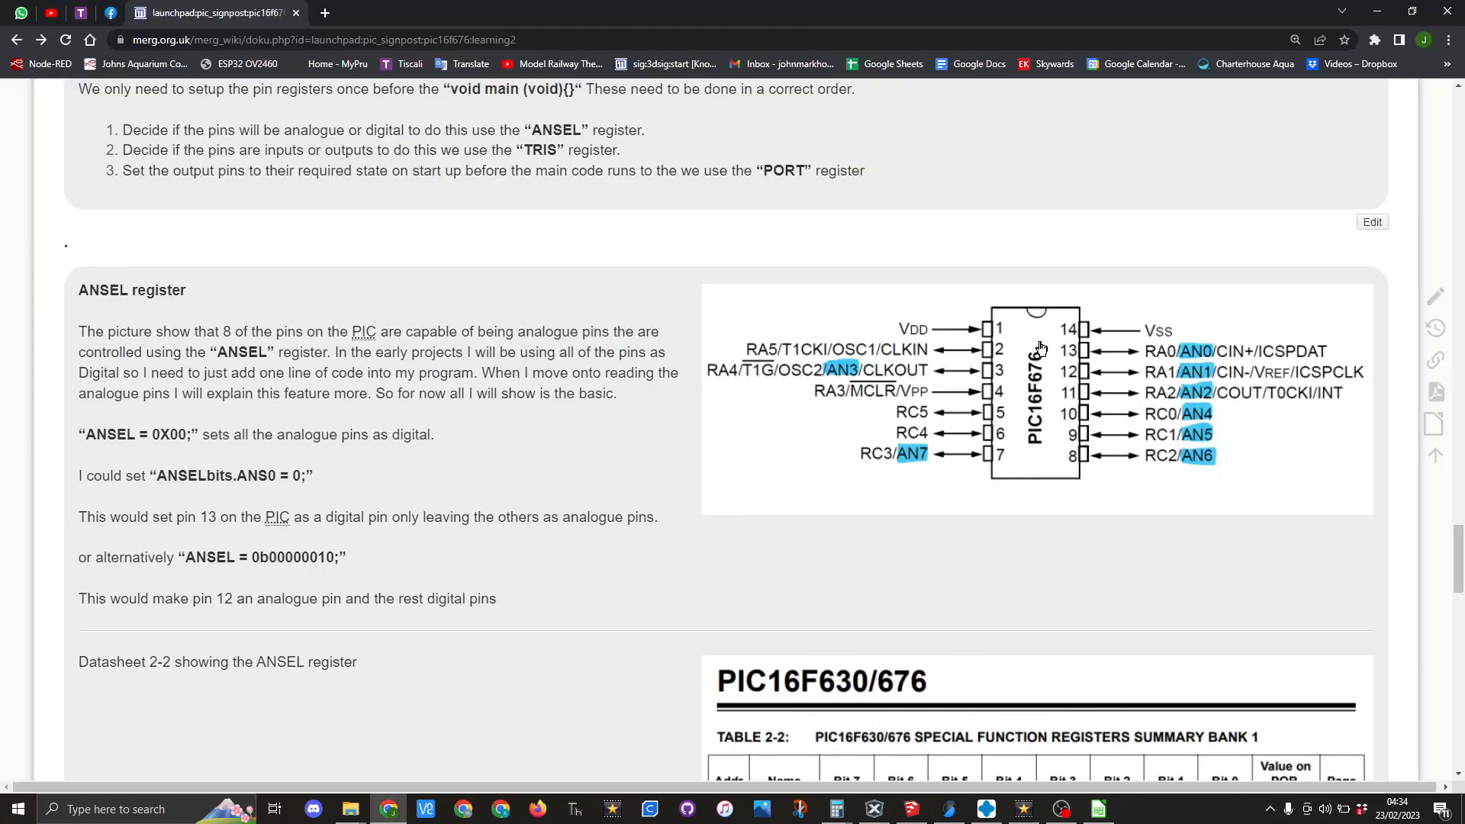
{"action": "mouse_move", "coordinate": [1058, 470]}
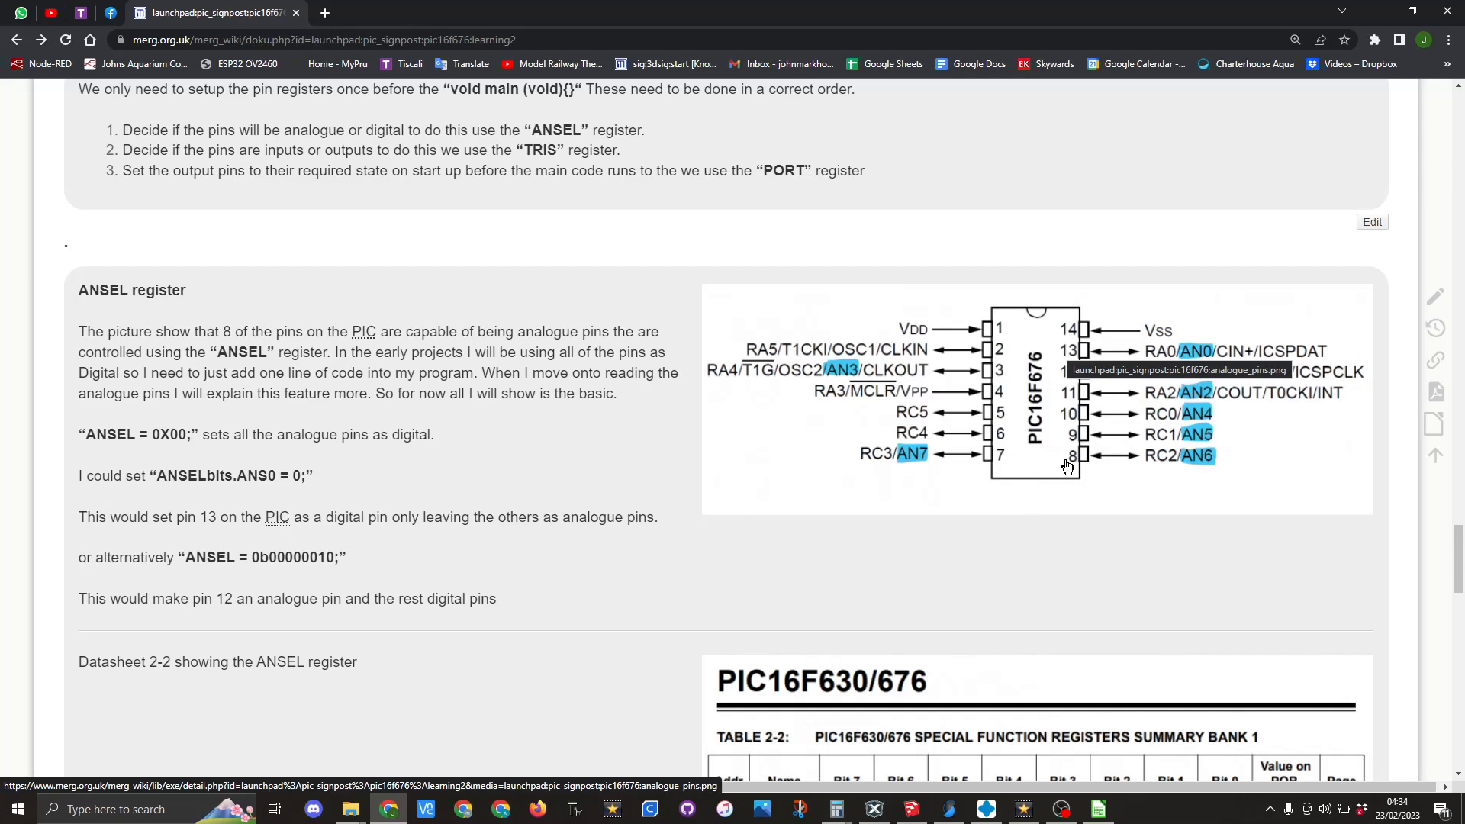
{"action": "mouse_move", "coordinate": [423, 760]}
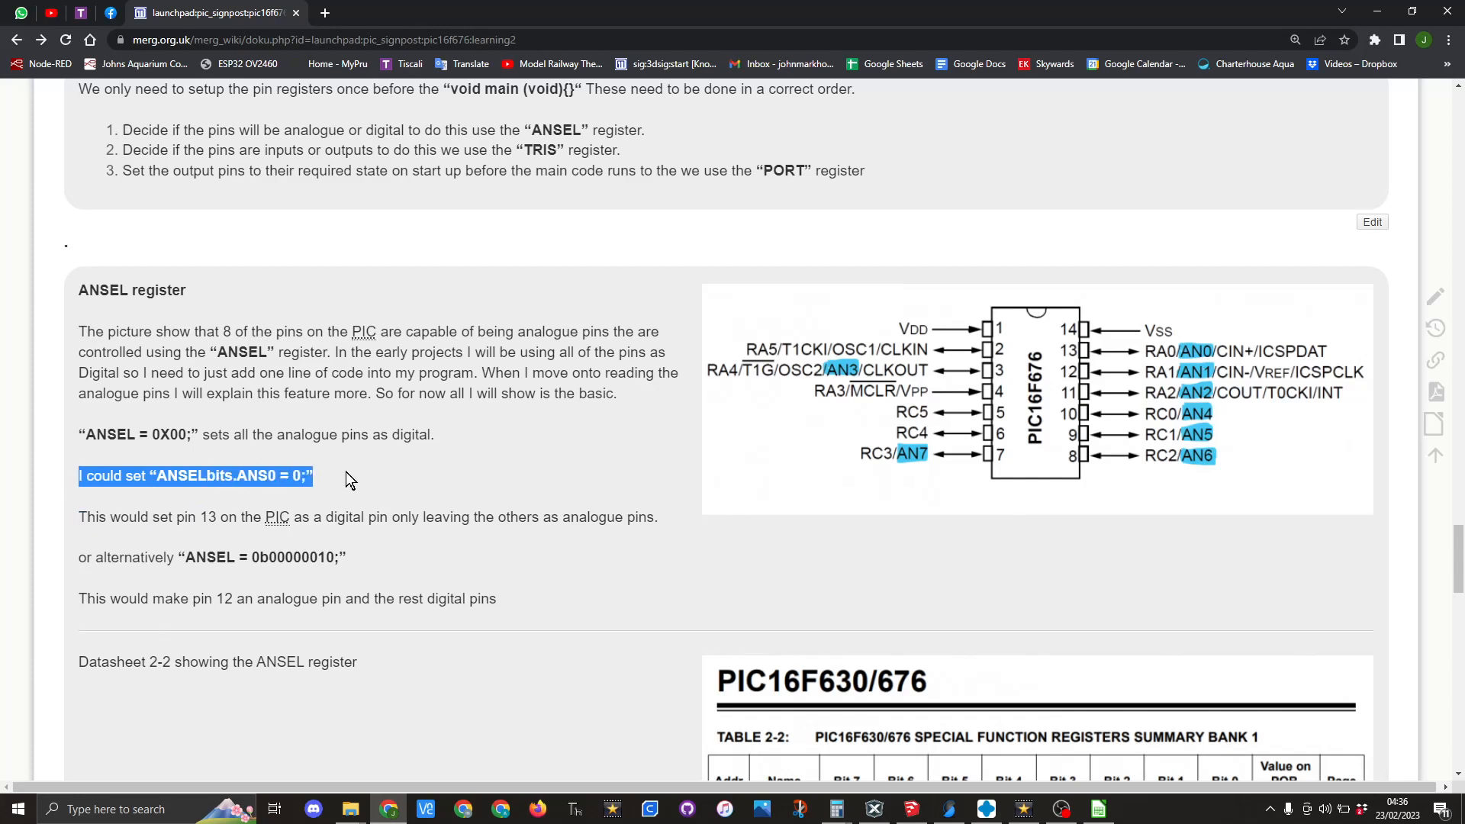
{"action": "mouse_move", "coordinate": [415, 487]}
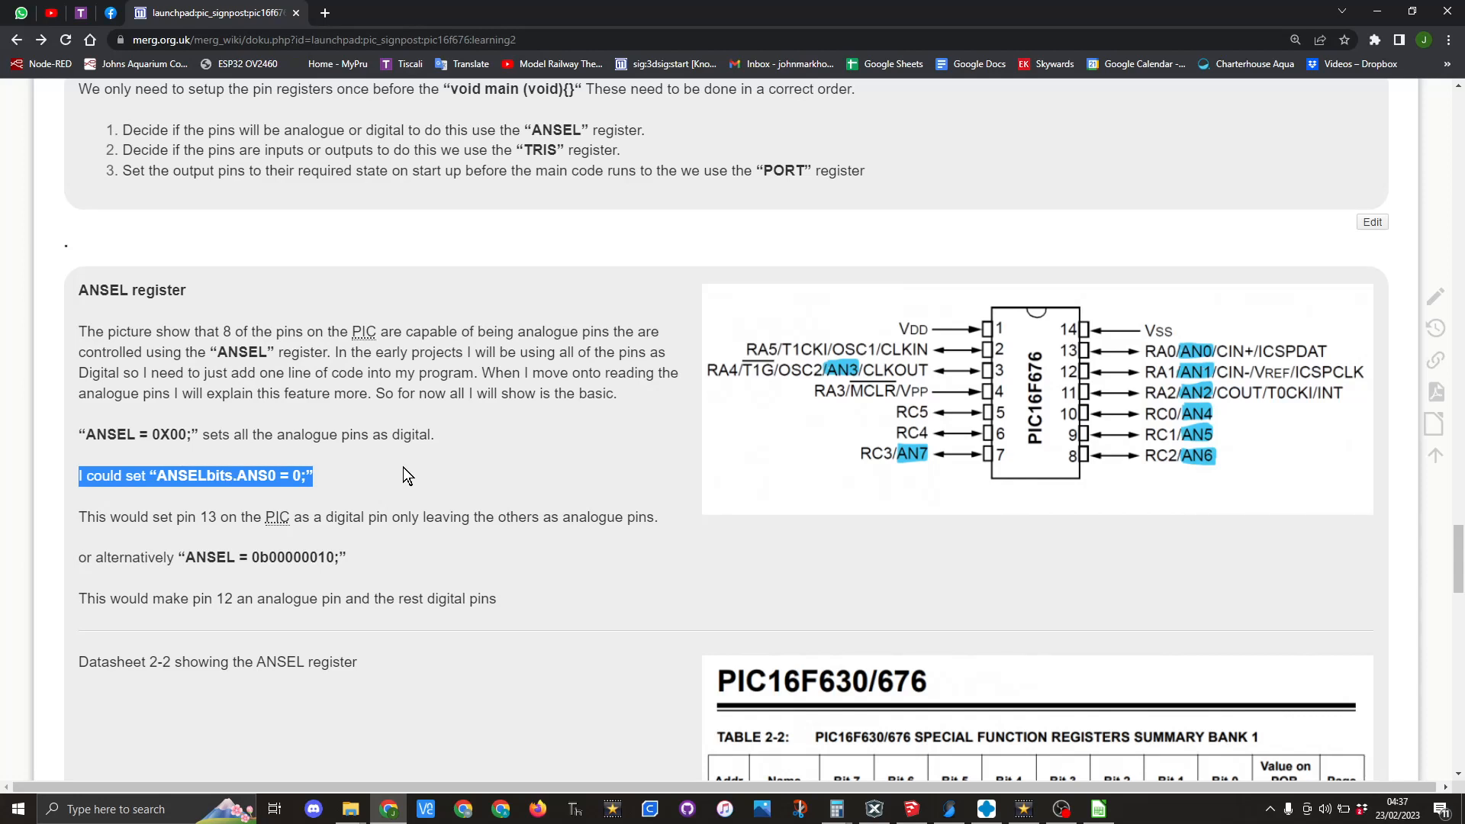
Scroll to the wiki's TRIS Register section and highlight the 'TRISC = 0b10 0001' example.
{"action": "scroll", "scroll_direction": "down", "scroll_amount": 3}
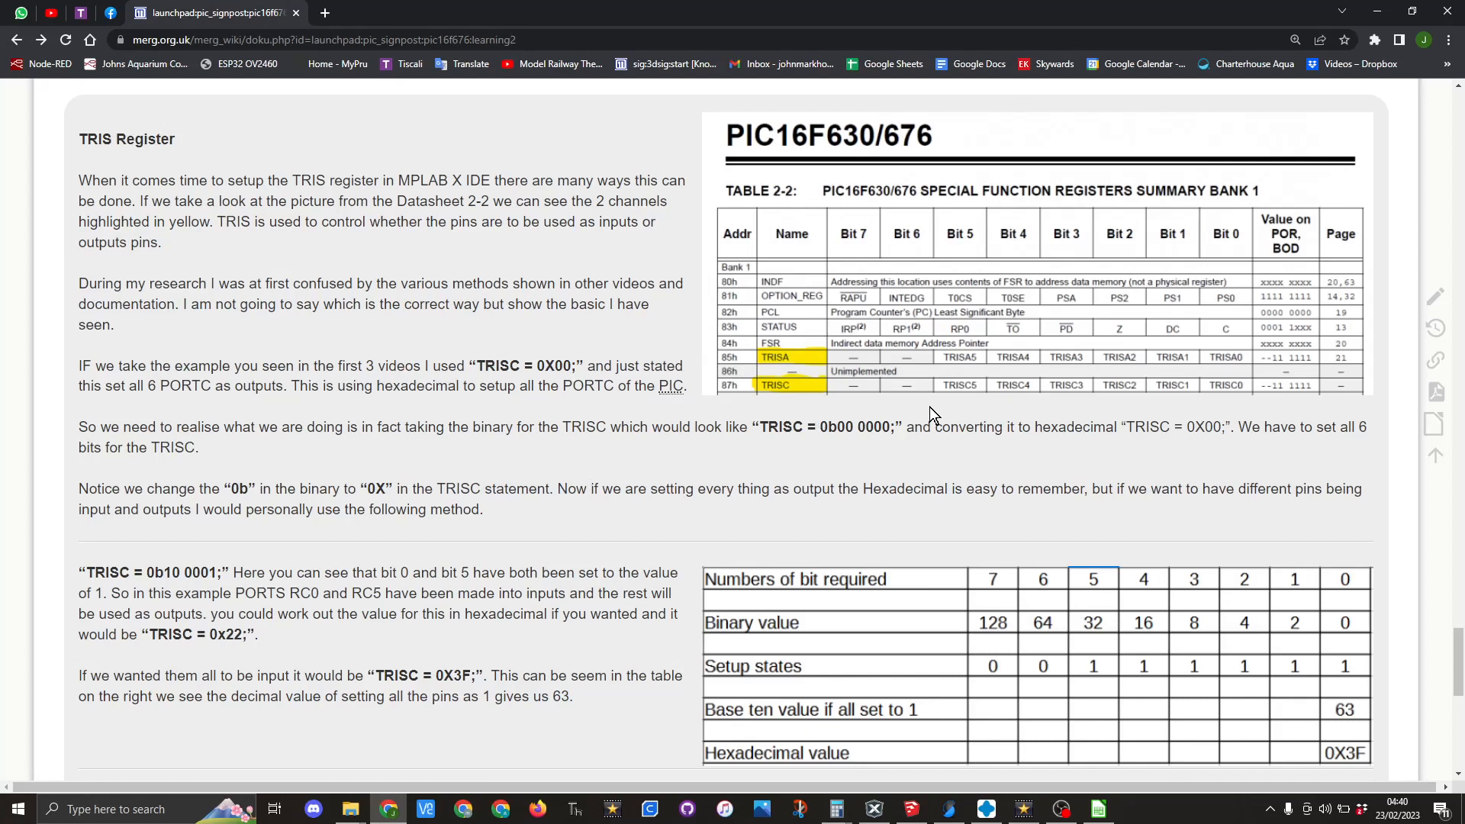
{"action": "mouse_move", "coordinate": [1234, 245]}
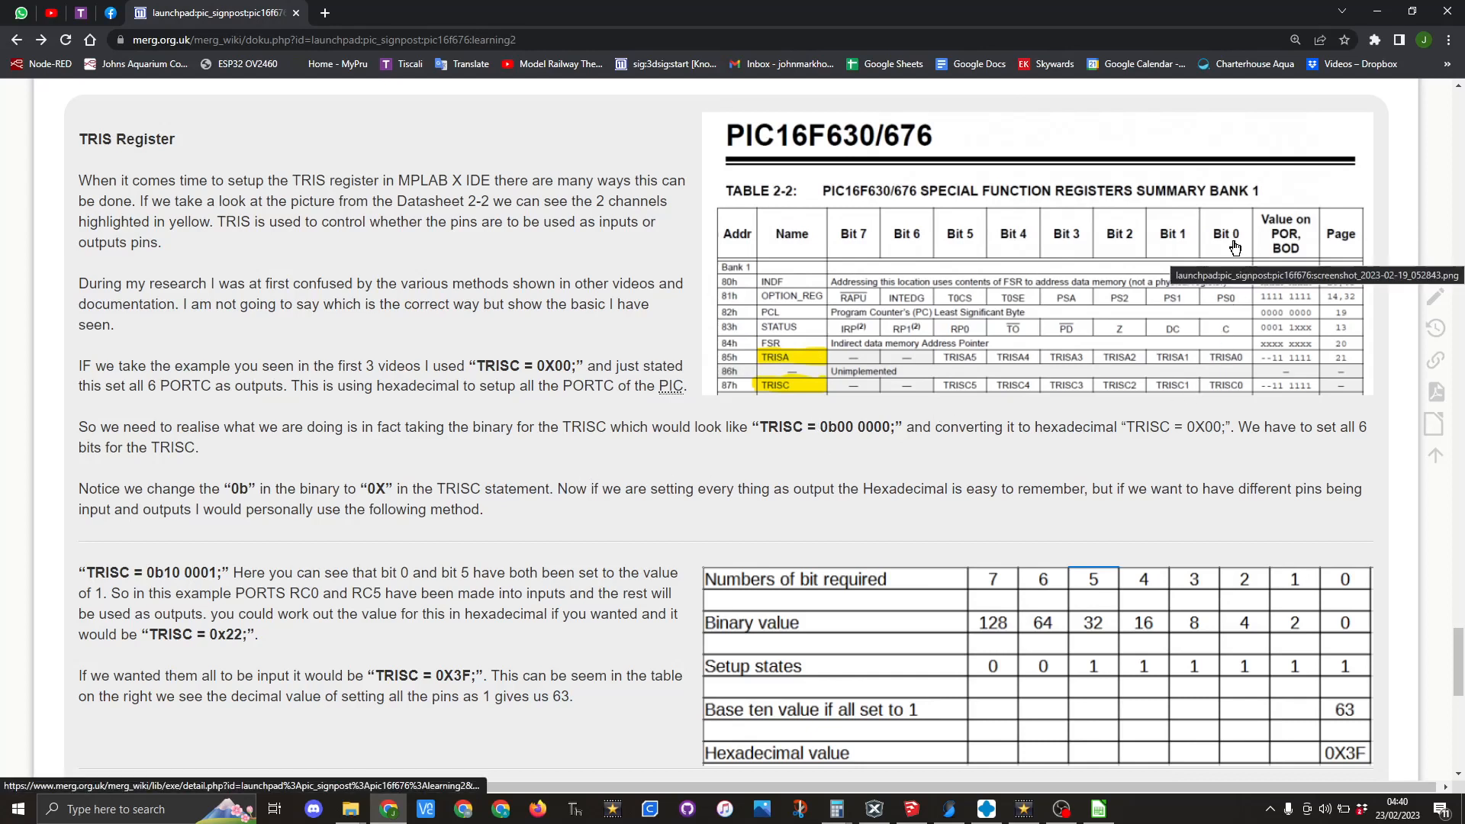
{"action": "mouse_move", "coordinate": [962, 250]}
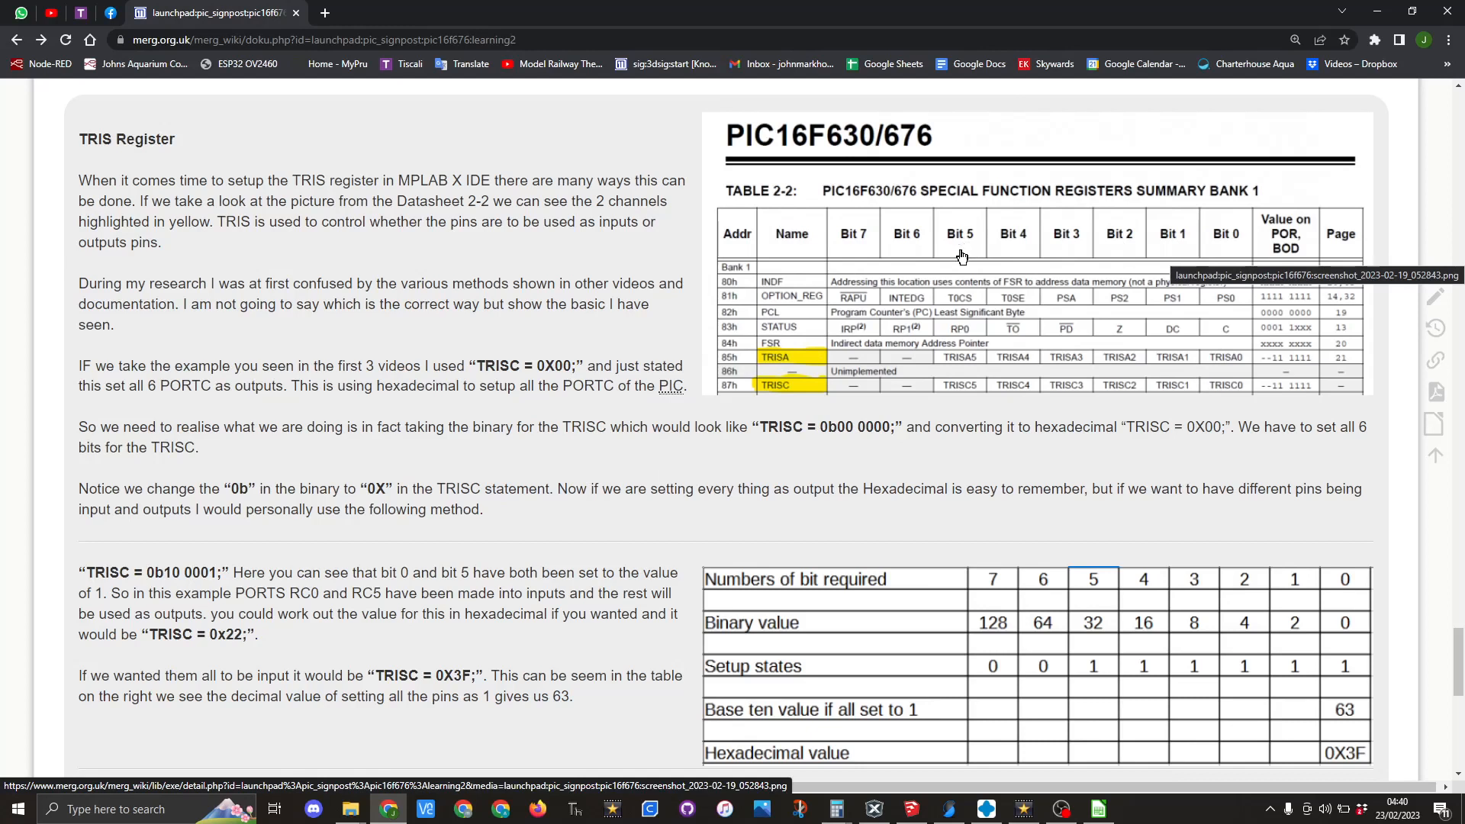
{"action": "mouse_move", "coordinate": [1290, 407]}
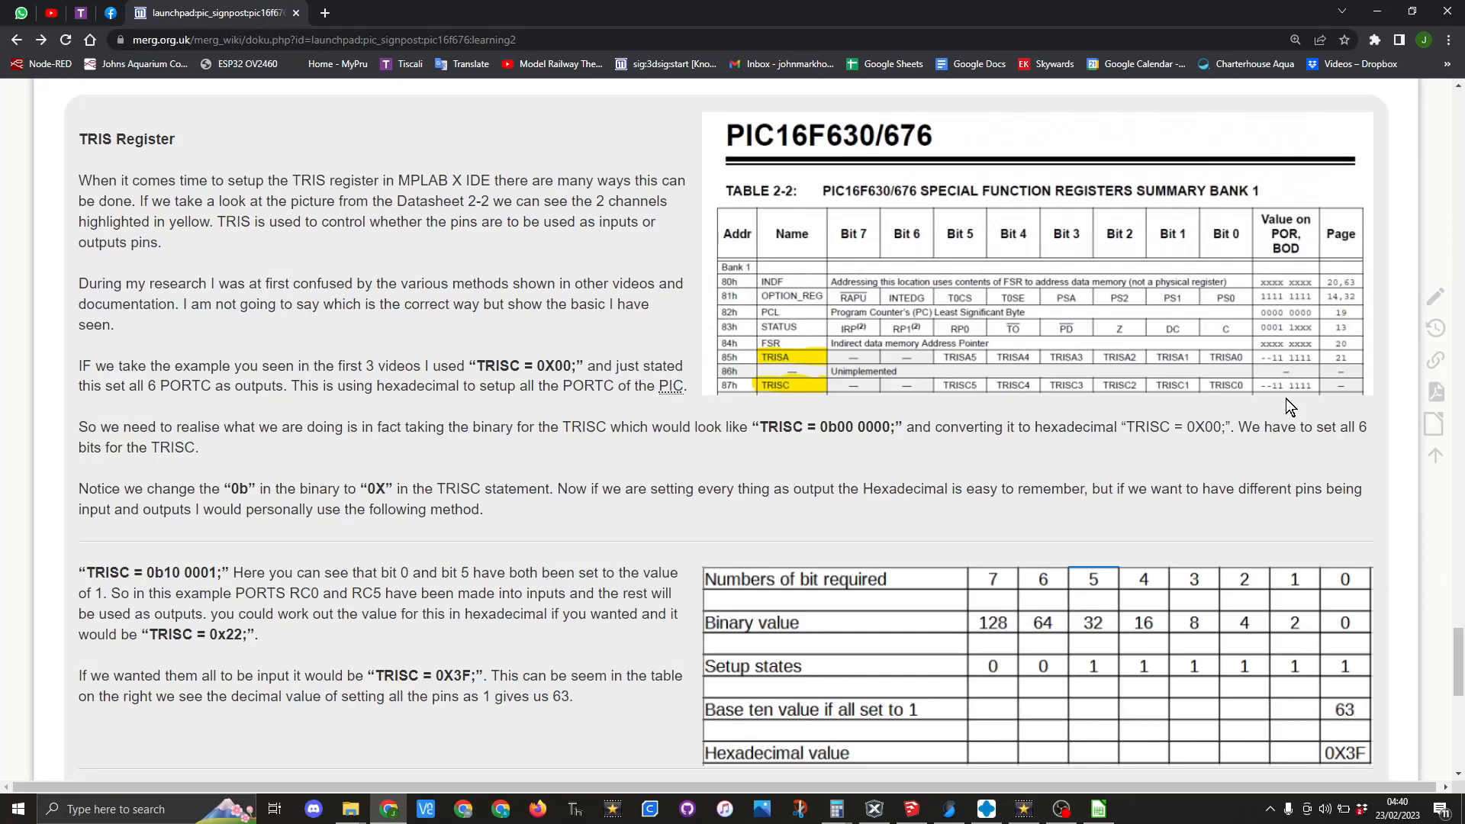
{"action": "mouse_move", "coordinate": [577, 385]}
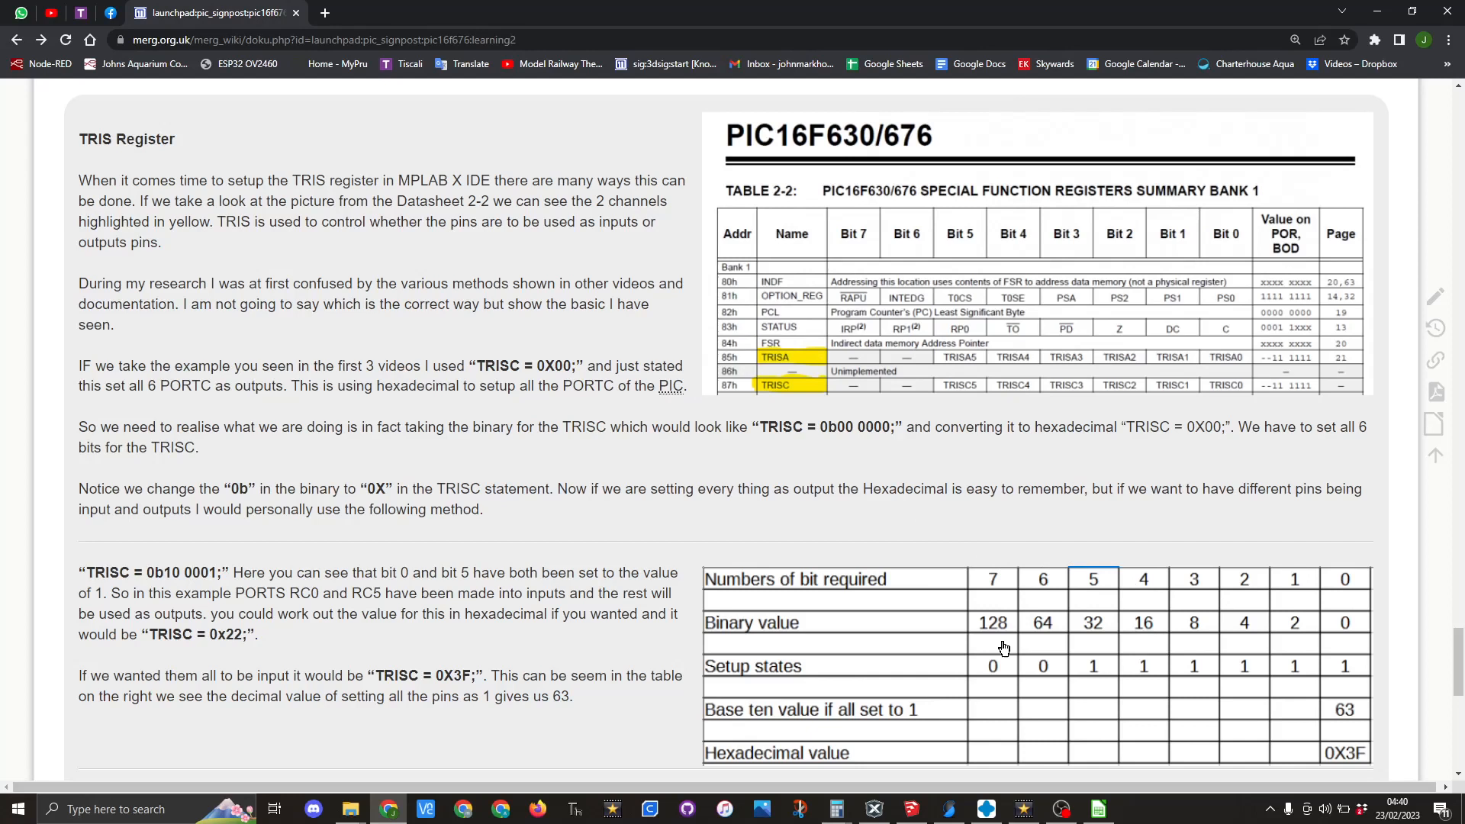
{"action": "mouse_move", "coordinate": [1150, 491]}
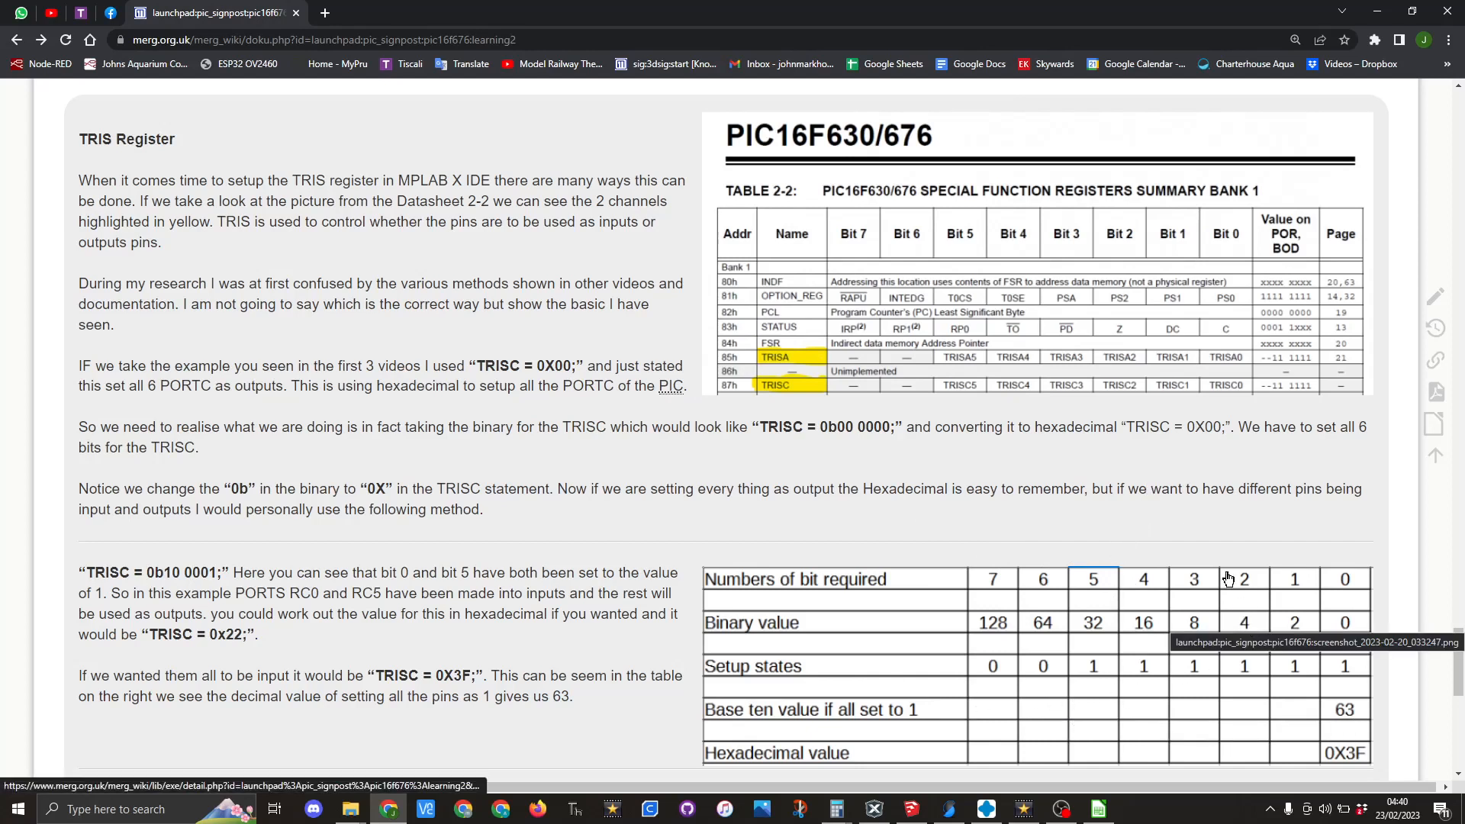
{"action": "mouse_move", "coordinate": [1207, 540]}
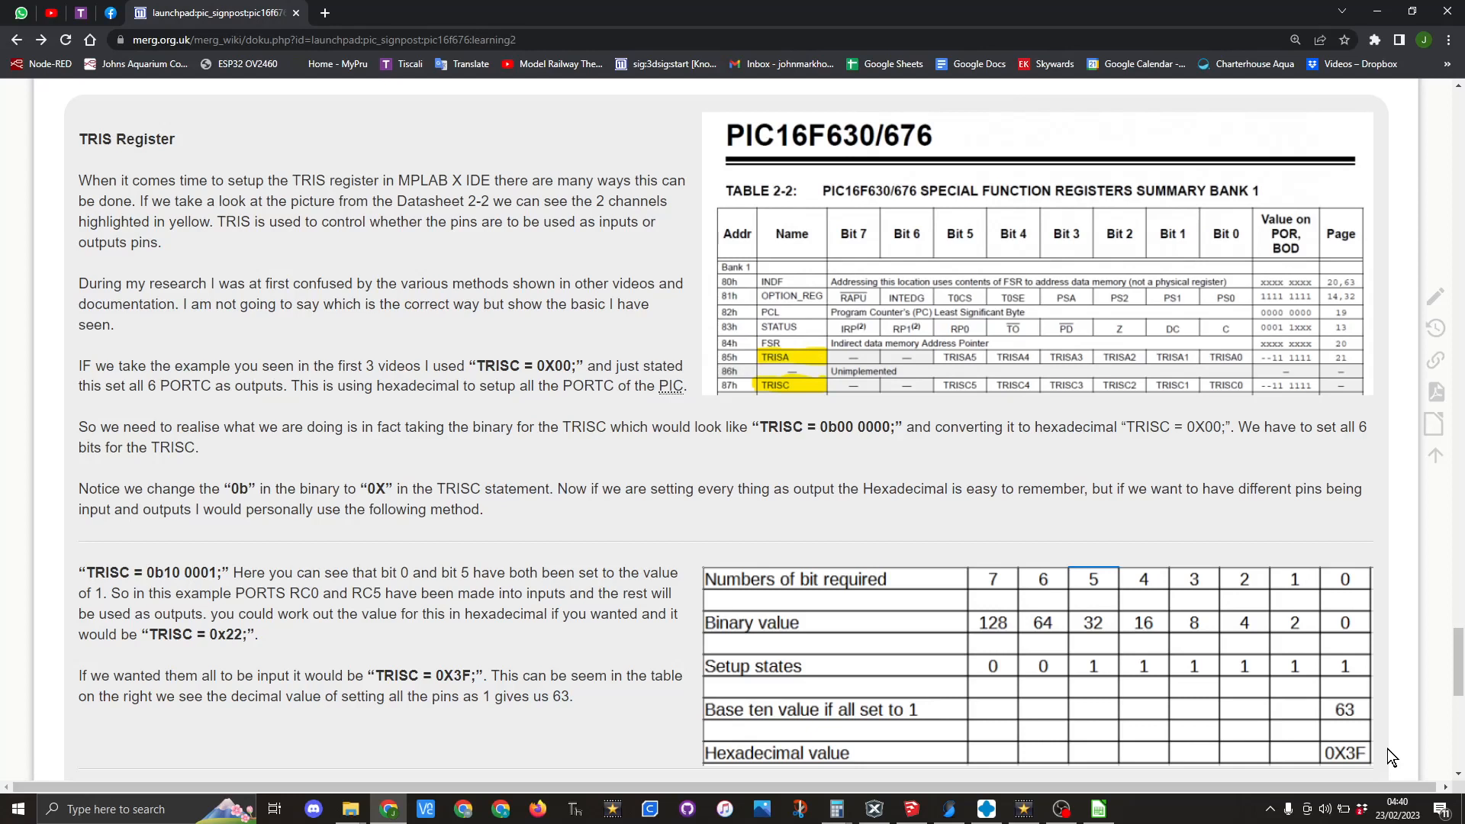
{"action": "mouse_move", "coordinate": [451, 612]}
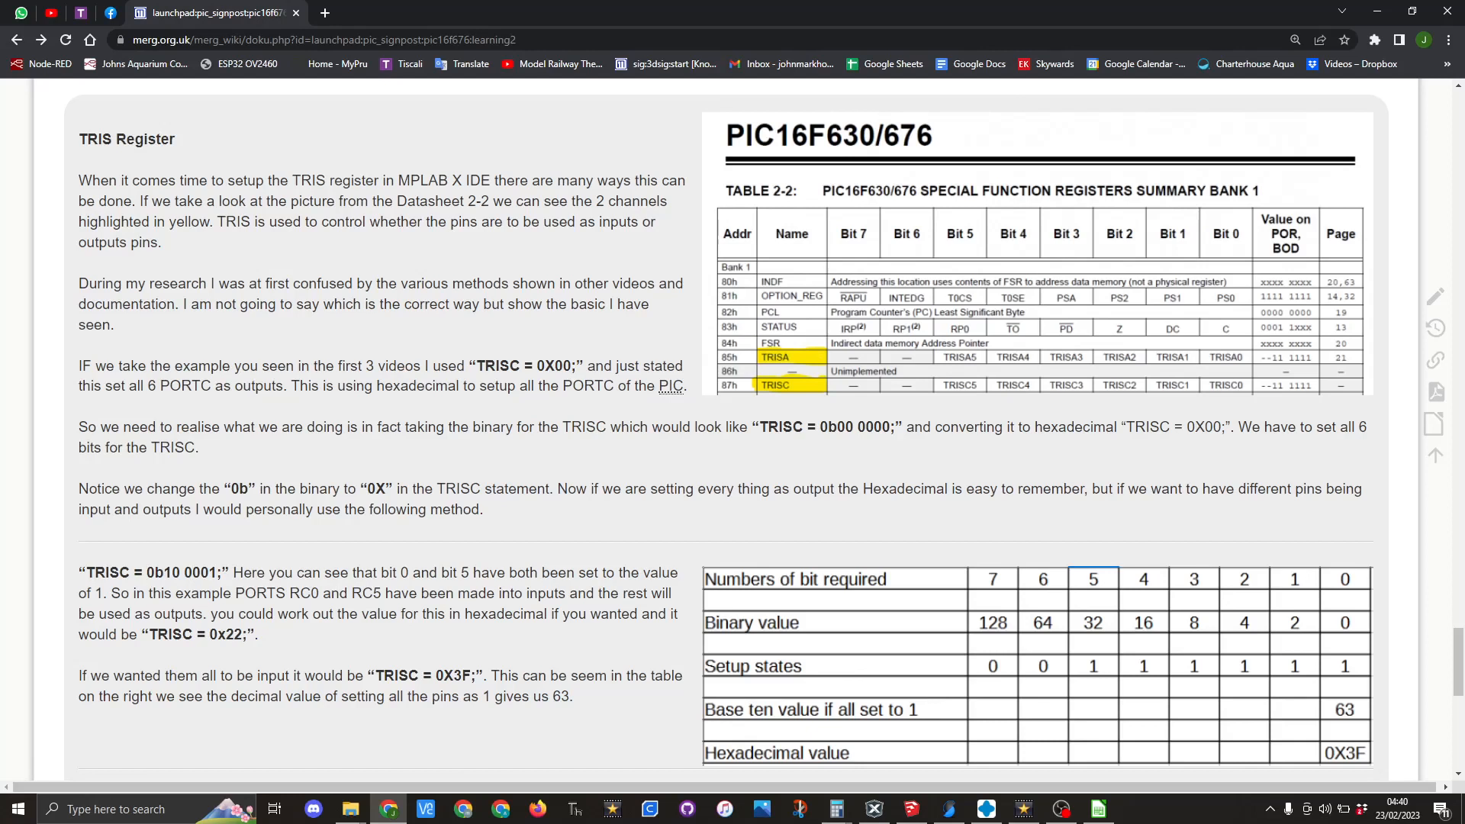
{"action": "double_click", "coordinate": [154, 572]}
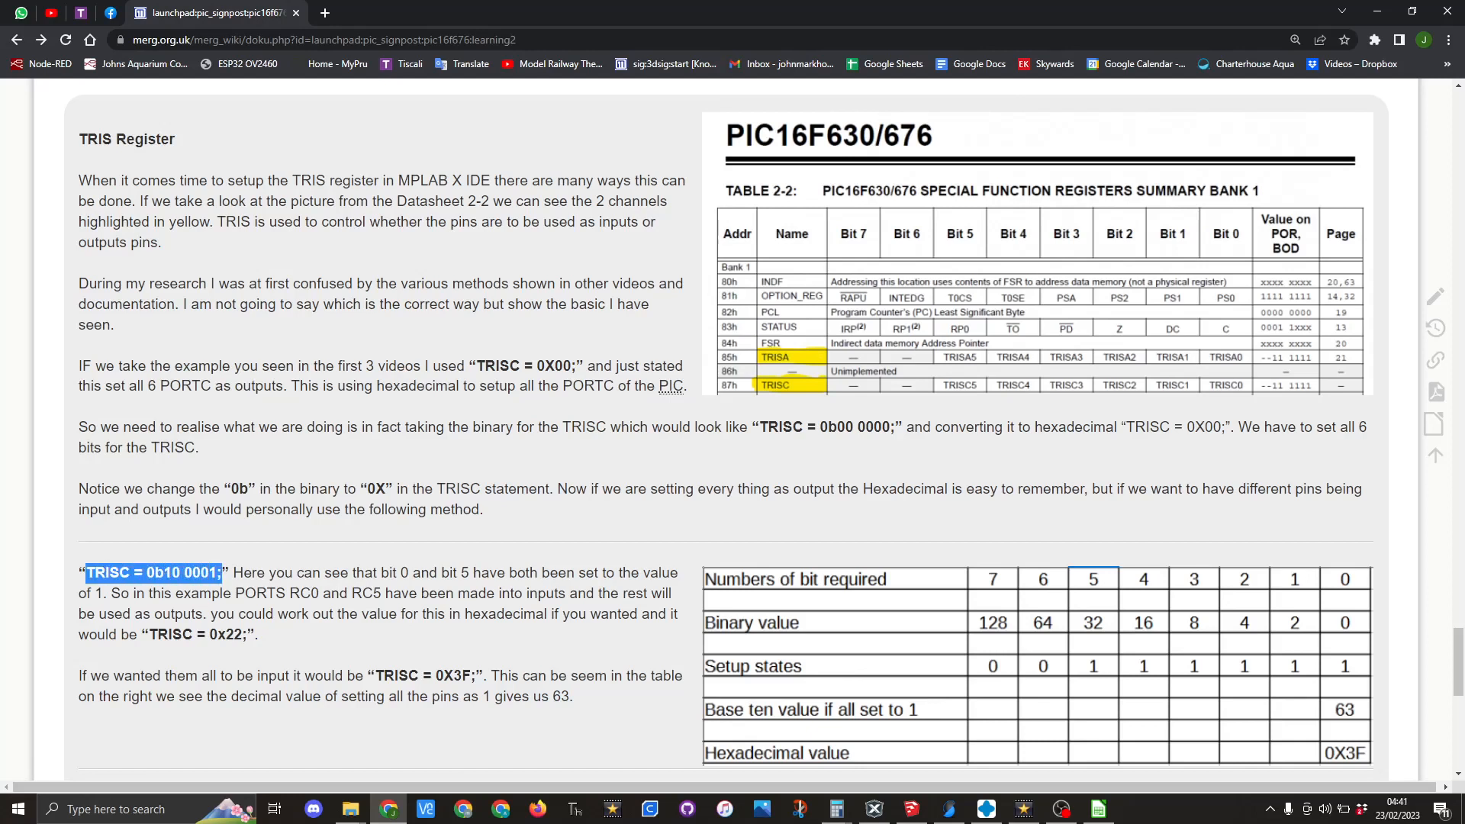